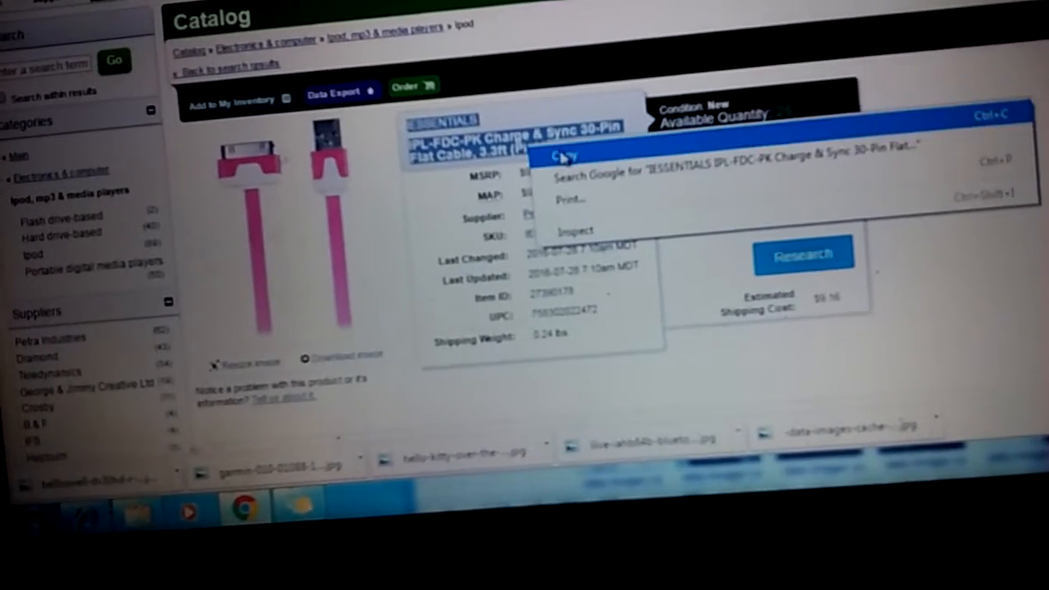
Copy the pink iEssentials 30-pin charge and sync cable's product name for an Amazon search.
click(709, 63)
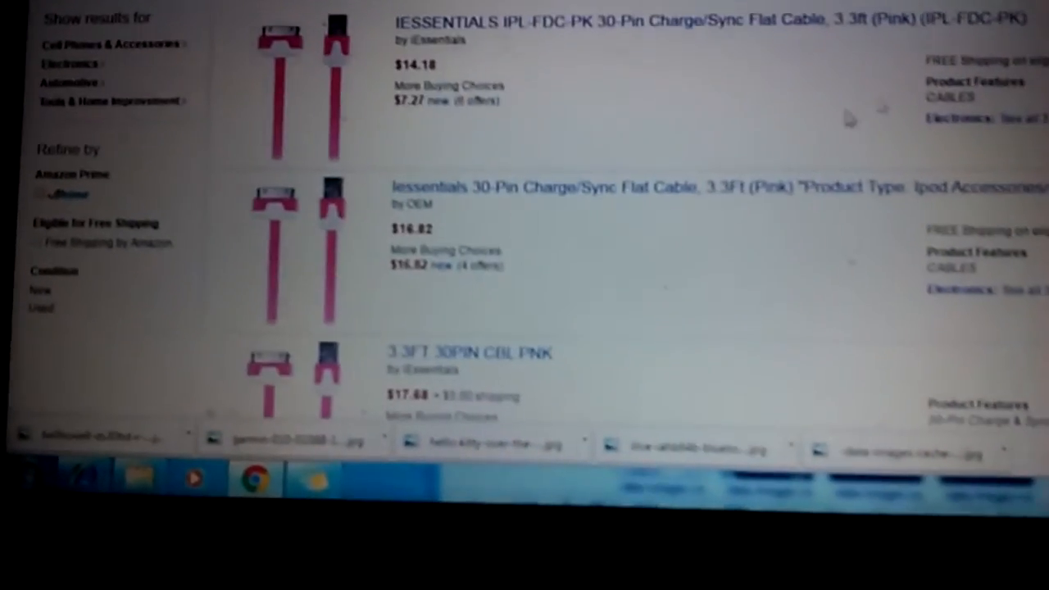
Scroll the Amazon results comparing the pink 30-pin cable listings around $14.
scroll(down, 3)
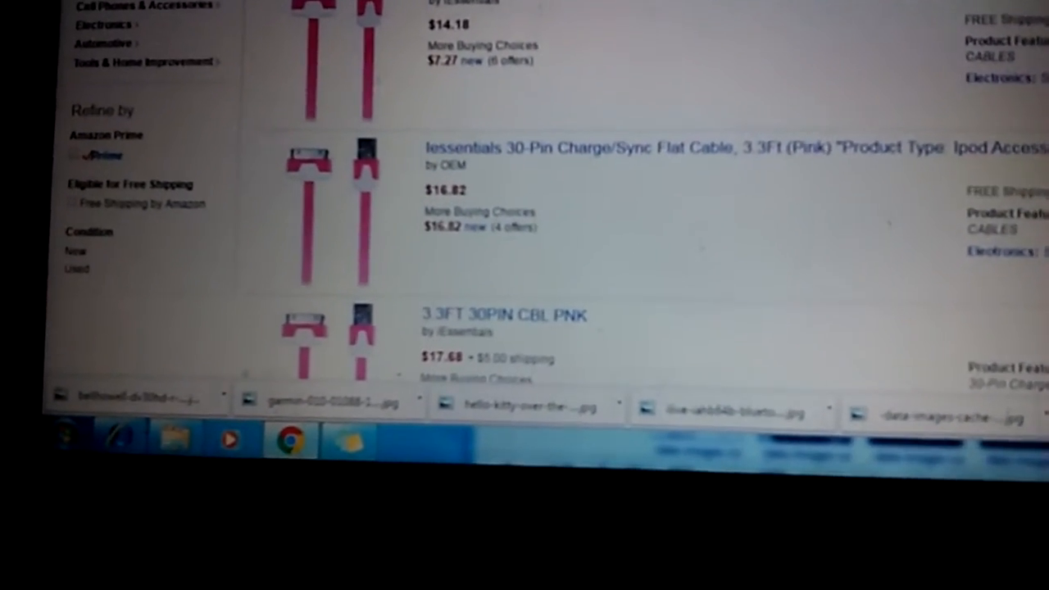
scroll(down, 3)
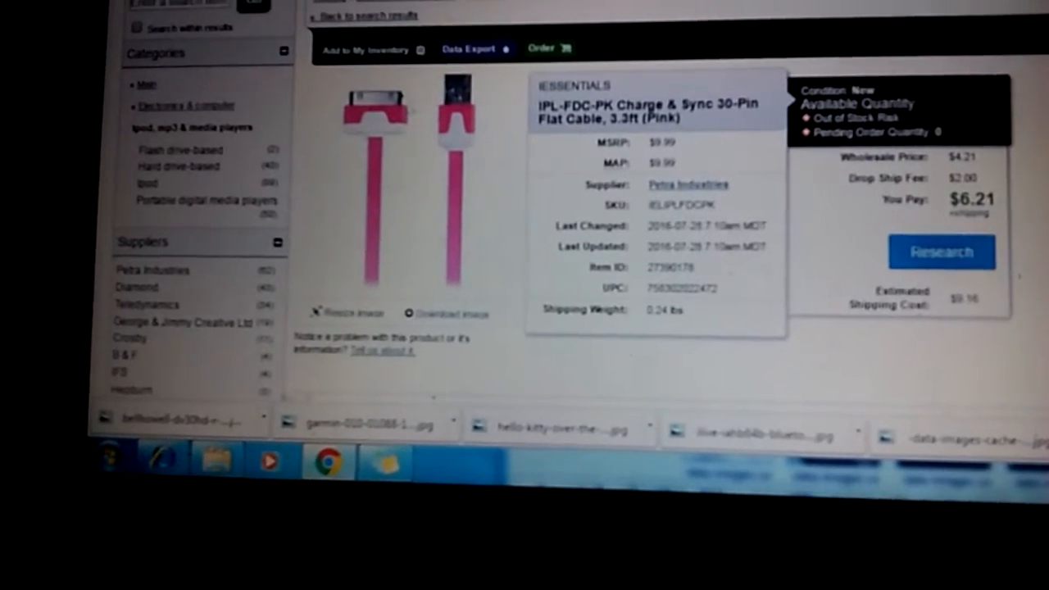
Scroll down the cable's Doba product page before heading back to the catalog.
scroll(down, 3)
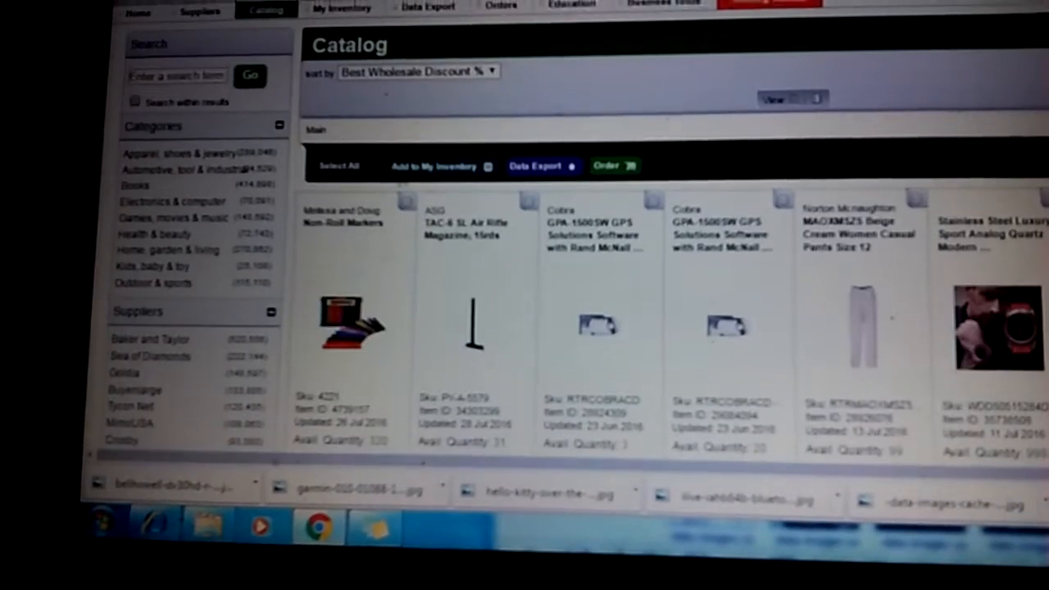
Scroll the Doba catalog through Electronics & computer toward the Headphones listings.
scroll(down, 3)
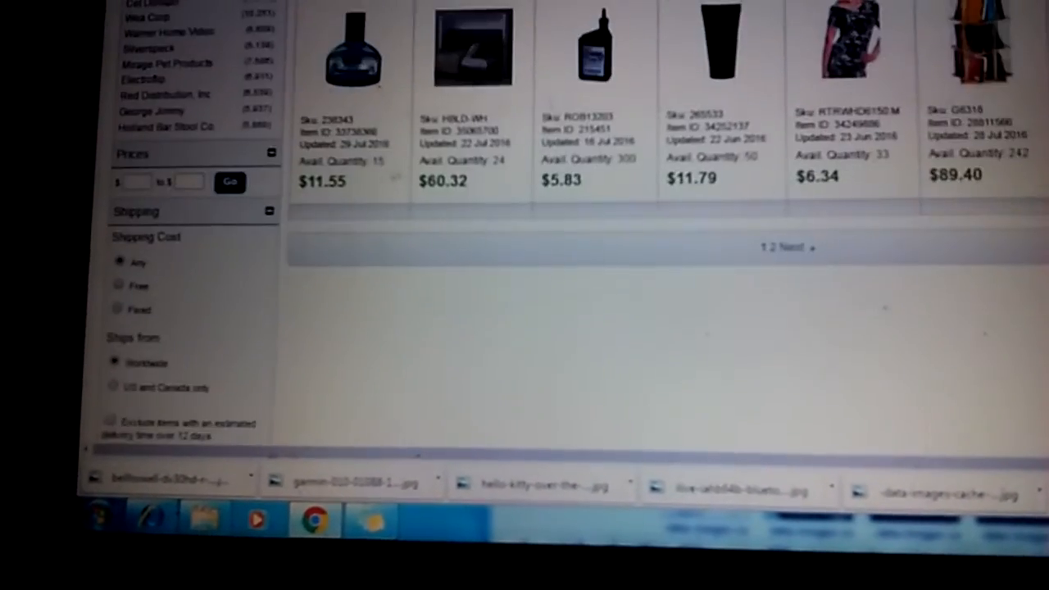
scroll(down, 3)
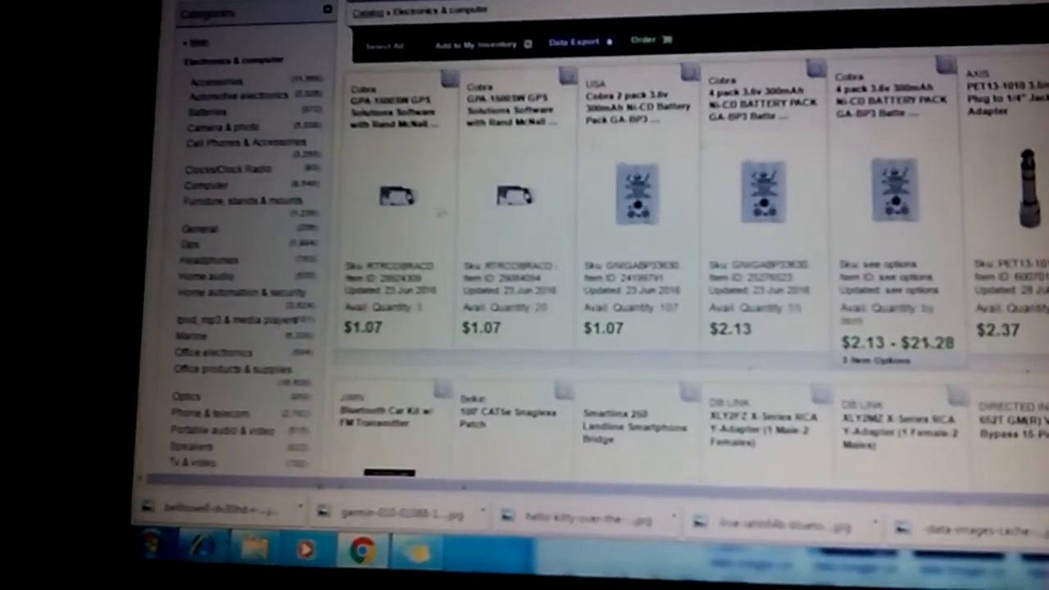
scroll(down, 3)
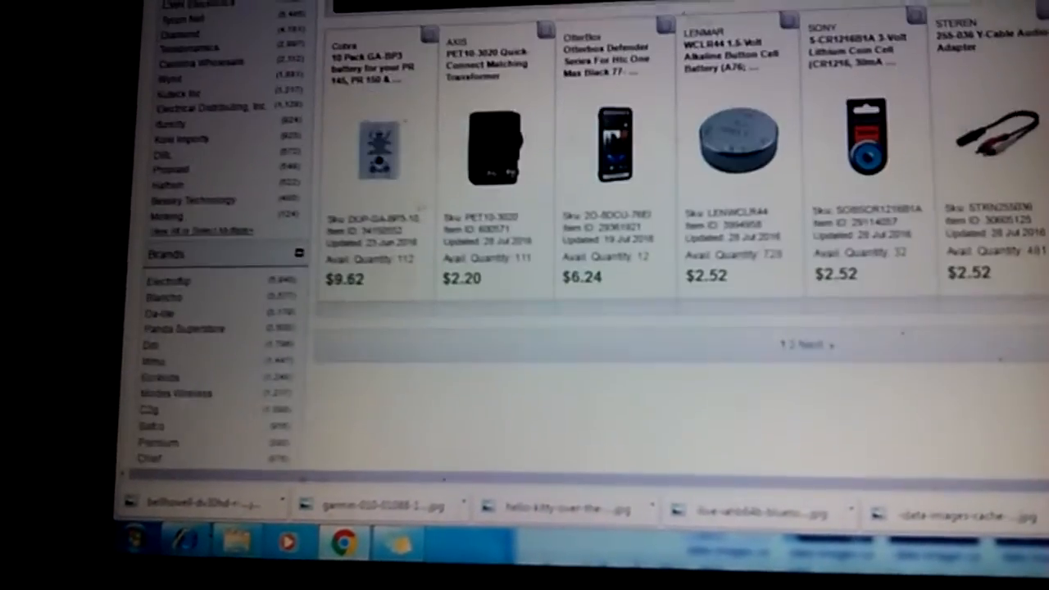
scroll(down, 3)
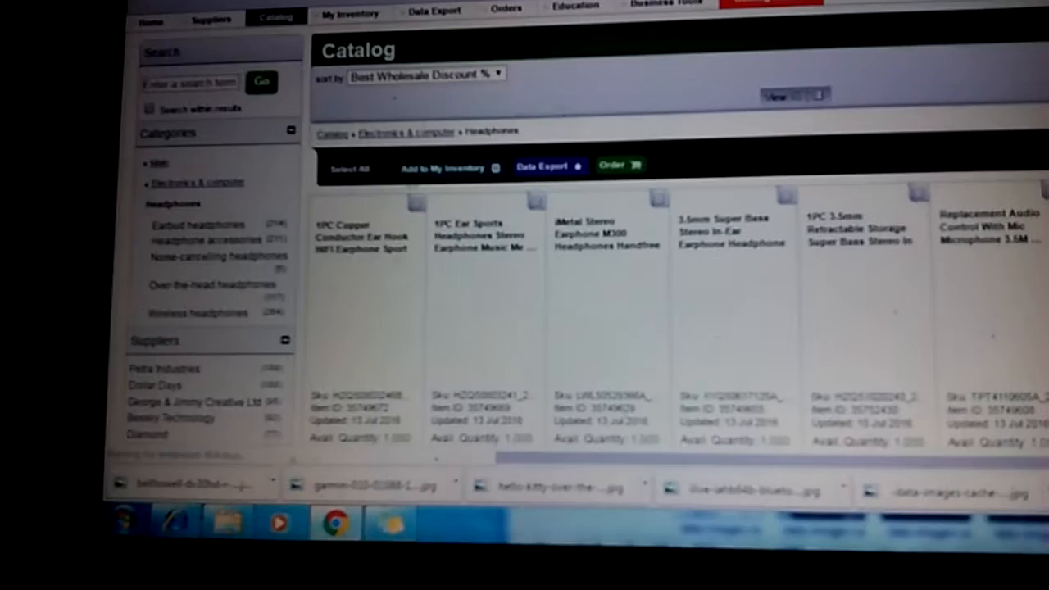
Scroll through the first Headphones results, reviewing earbud wholesale prices and quantities.
scroll(down, 3)
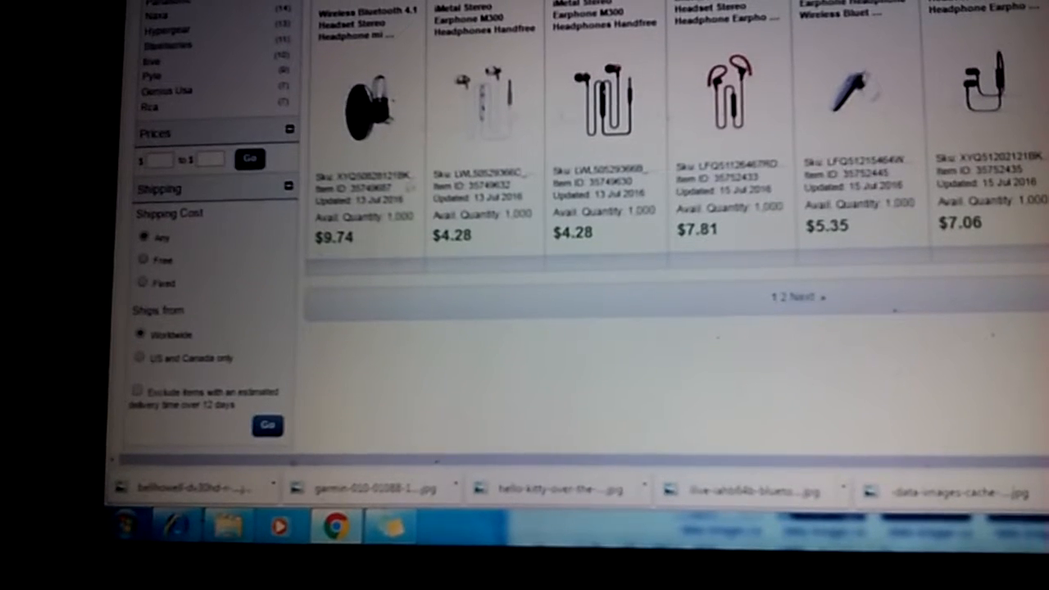
scroll(down, 3)
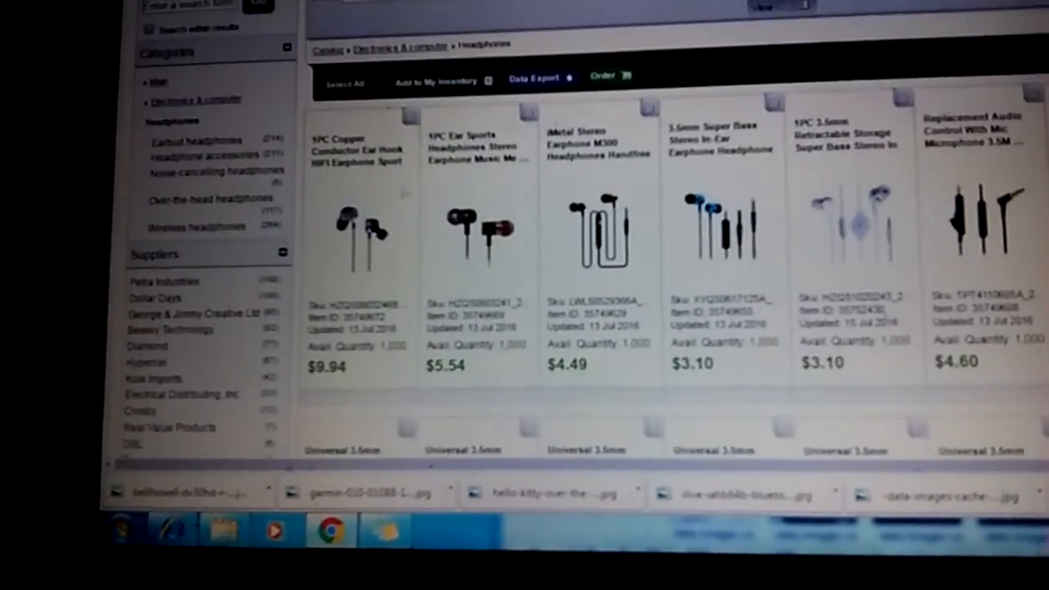
scroll(down, 3)
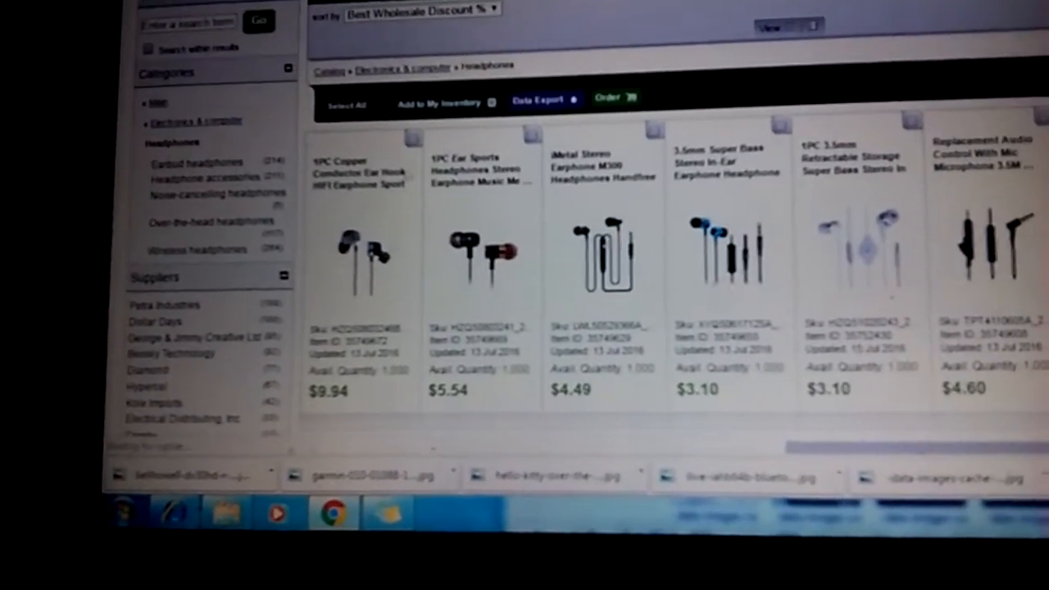
scroll(down, 3)
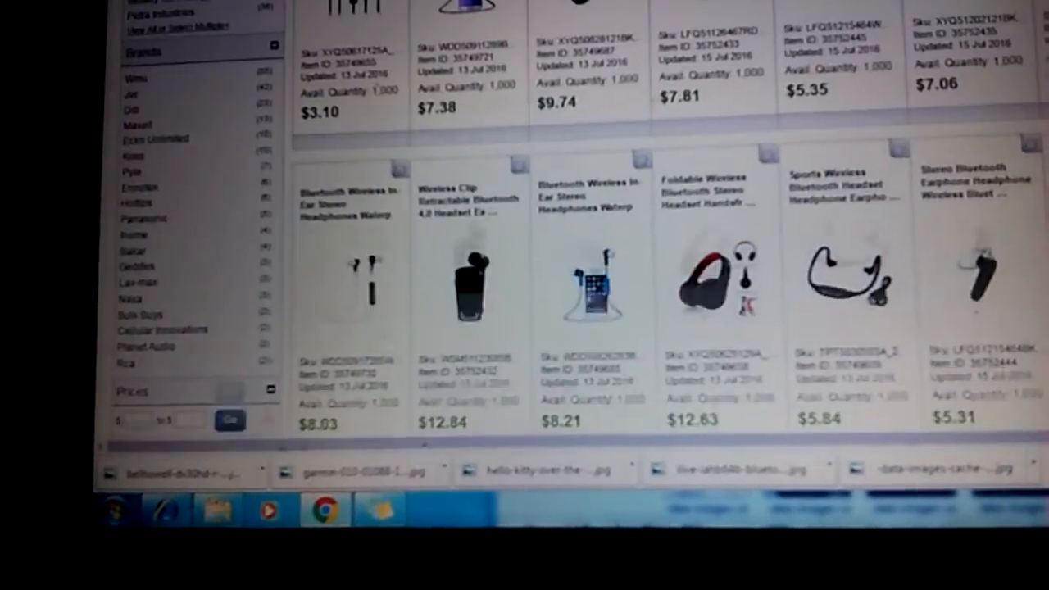
scroll(down, 3)
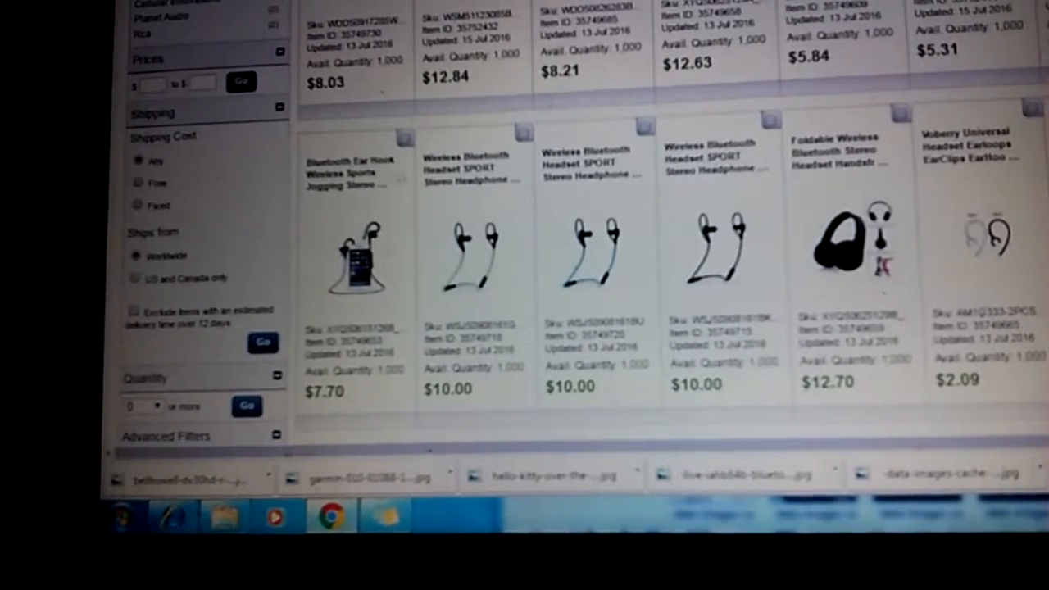
Continue through the remaining headphone listings and back into the broader catalog.
scroll(down, 3)
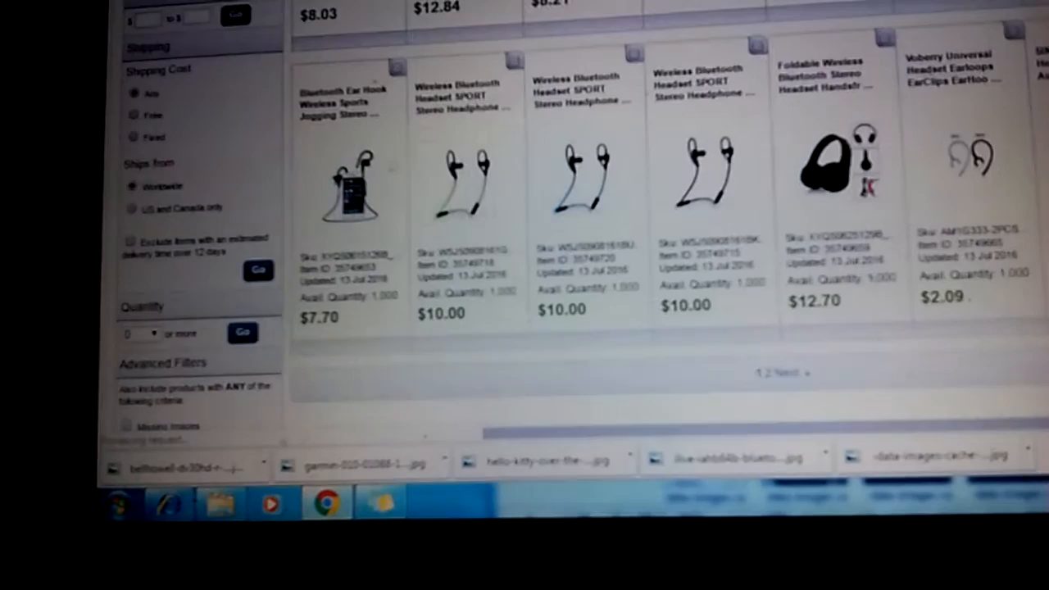
scroll(down, 3)
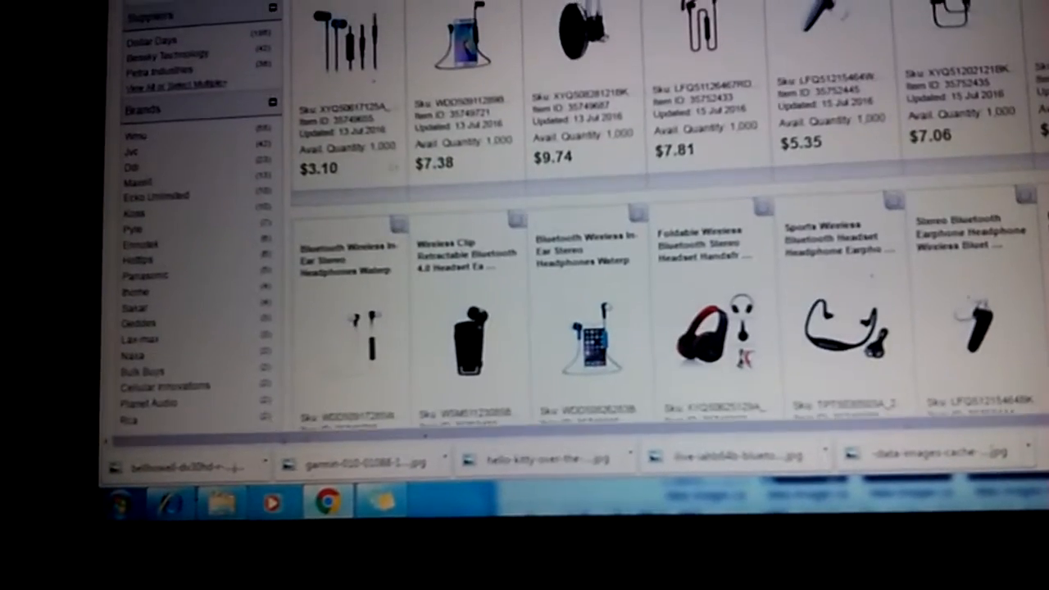
scroll(up, 3)
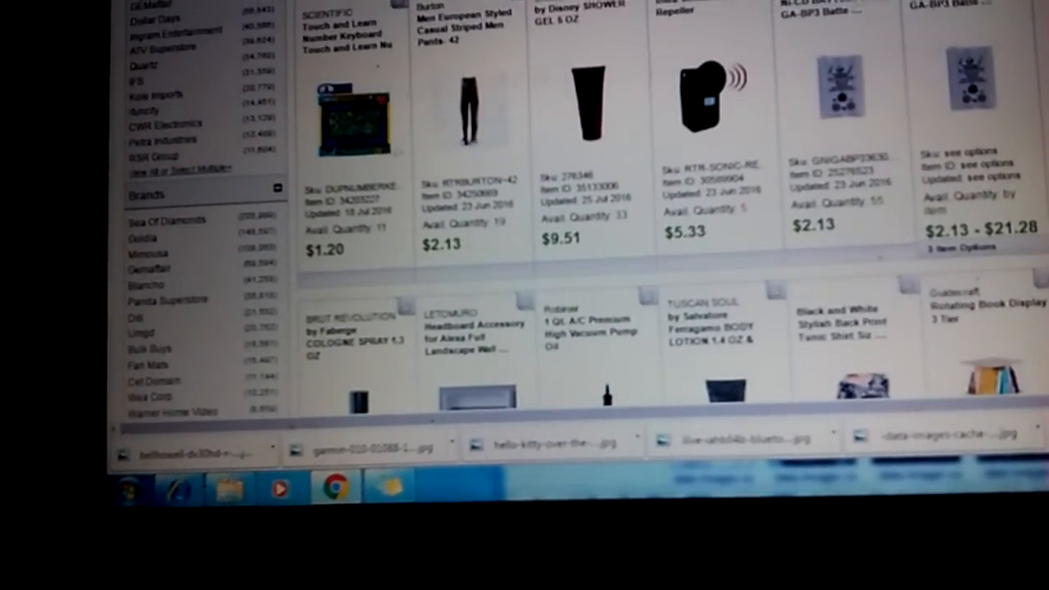
scroll(down, 3)
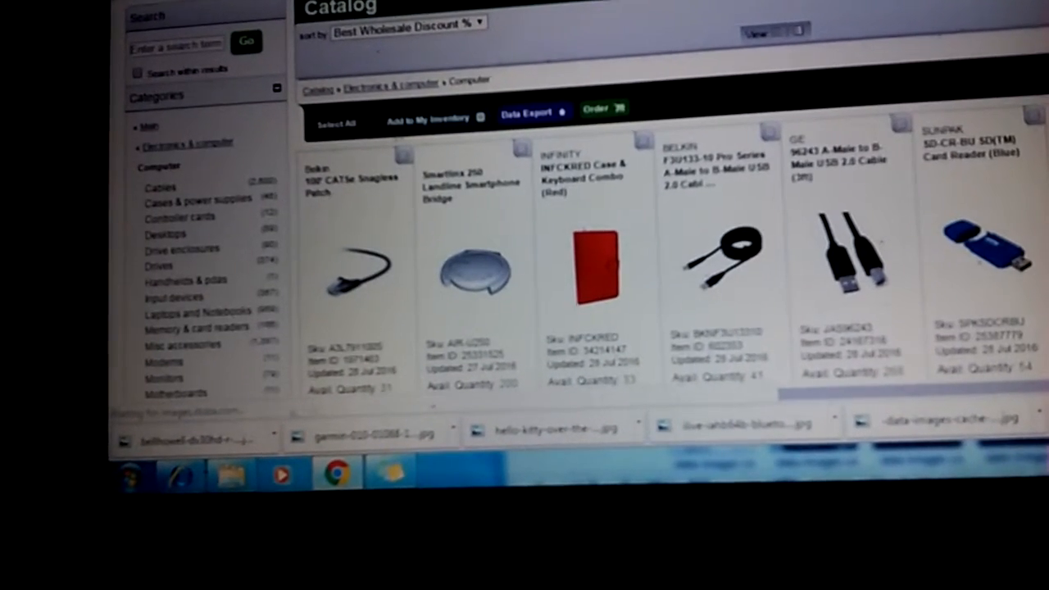
Scroll the Laptops and Notebooks grid past $12.54 and $62.12 items down to the $25.20 notebook case.
scroll(down, 3)
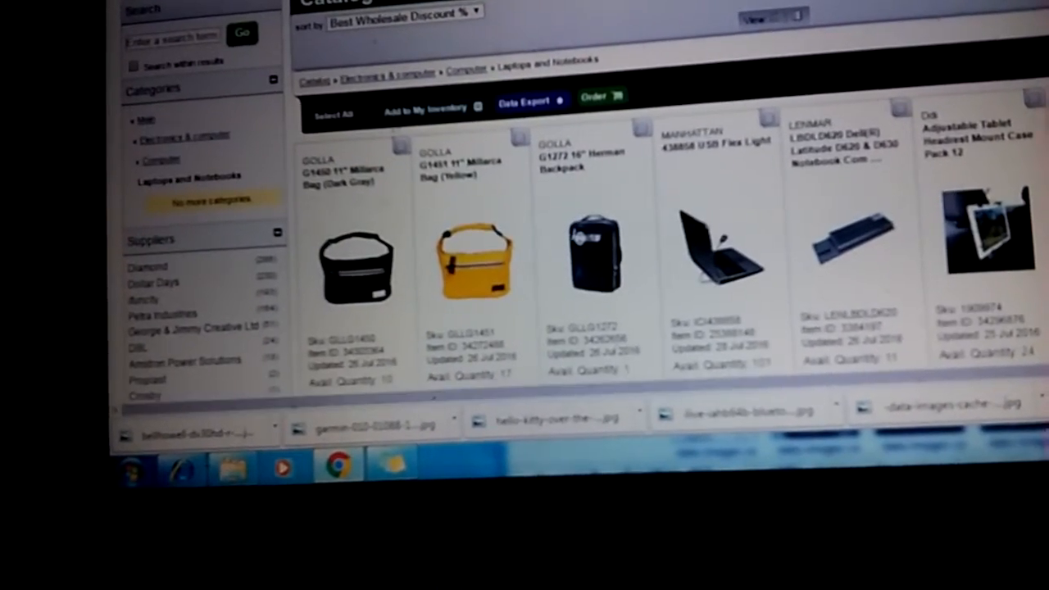
scroll(down, 3)
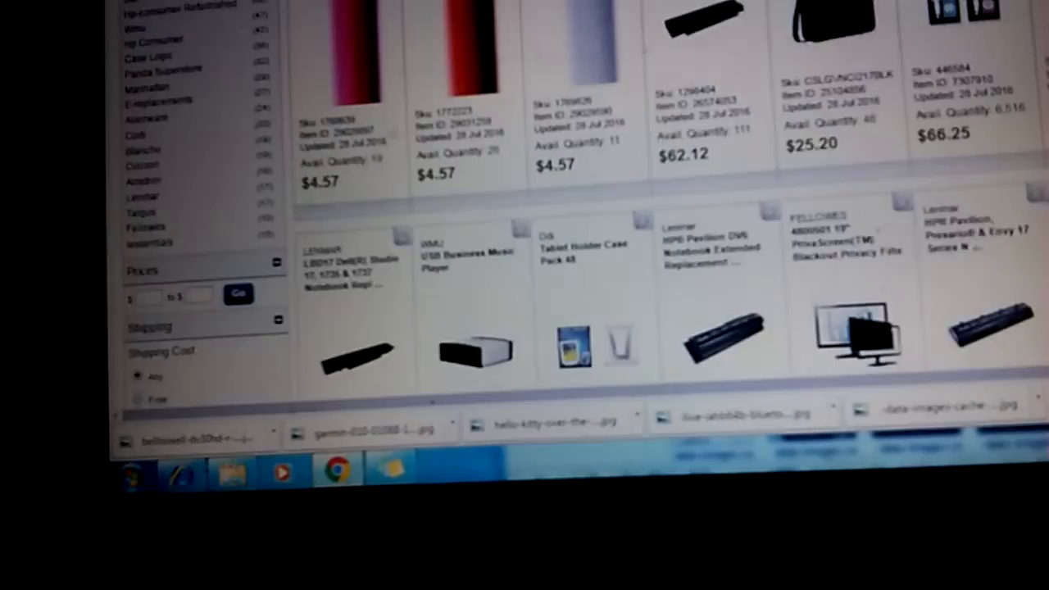
scroll(down, 3)
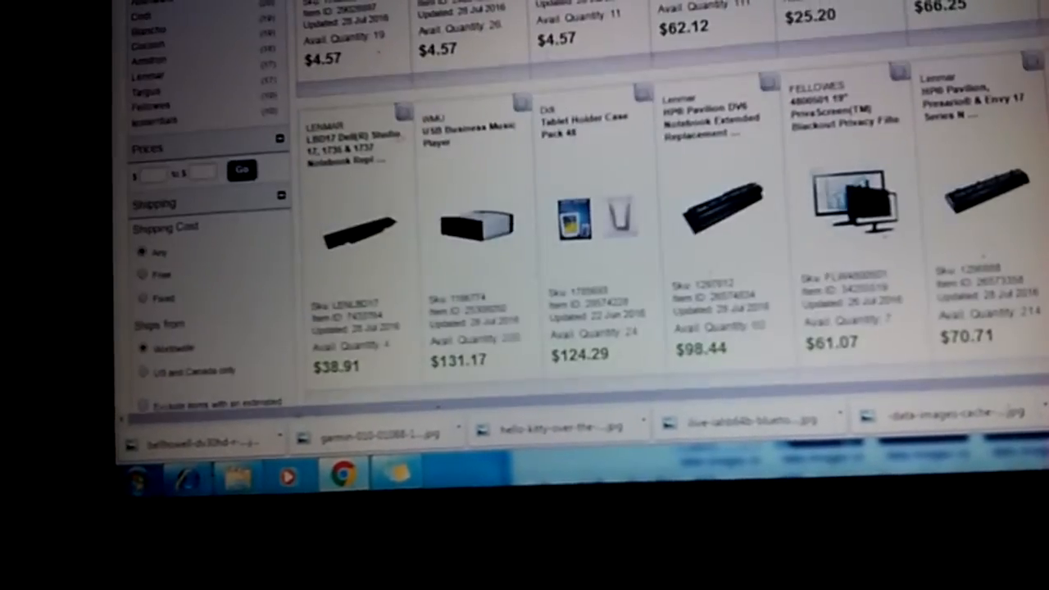
scroll(down, 3)
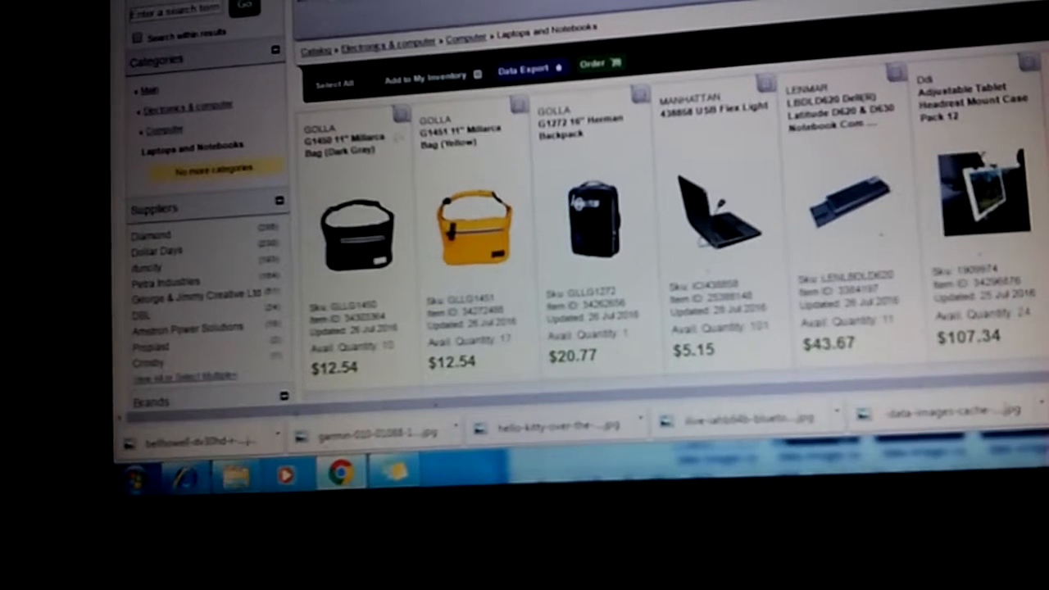
scroll(down, 3)
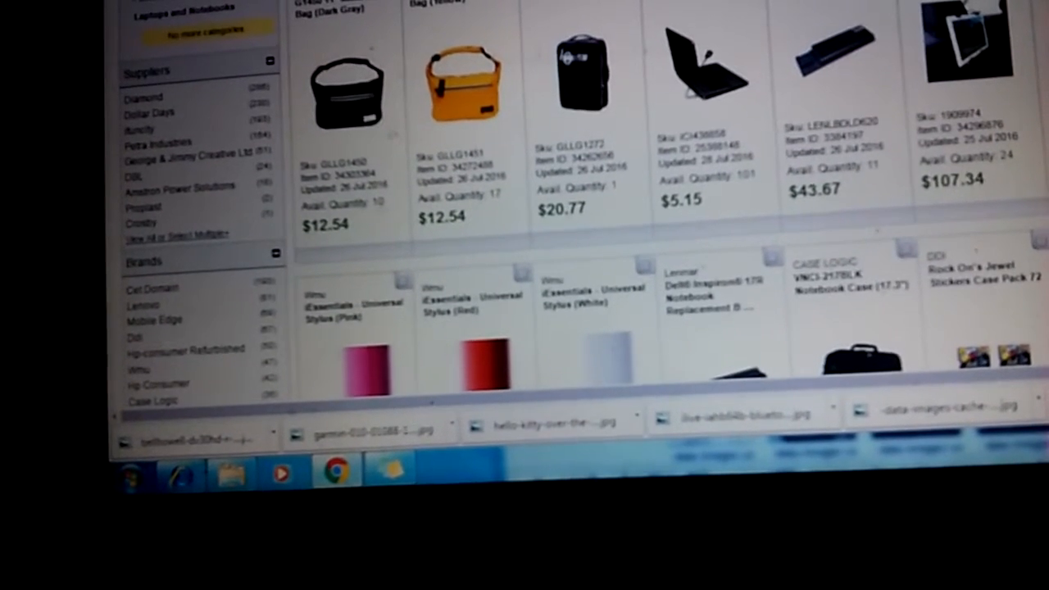
scroll(down, 3)
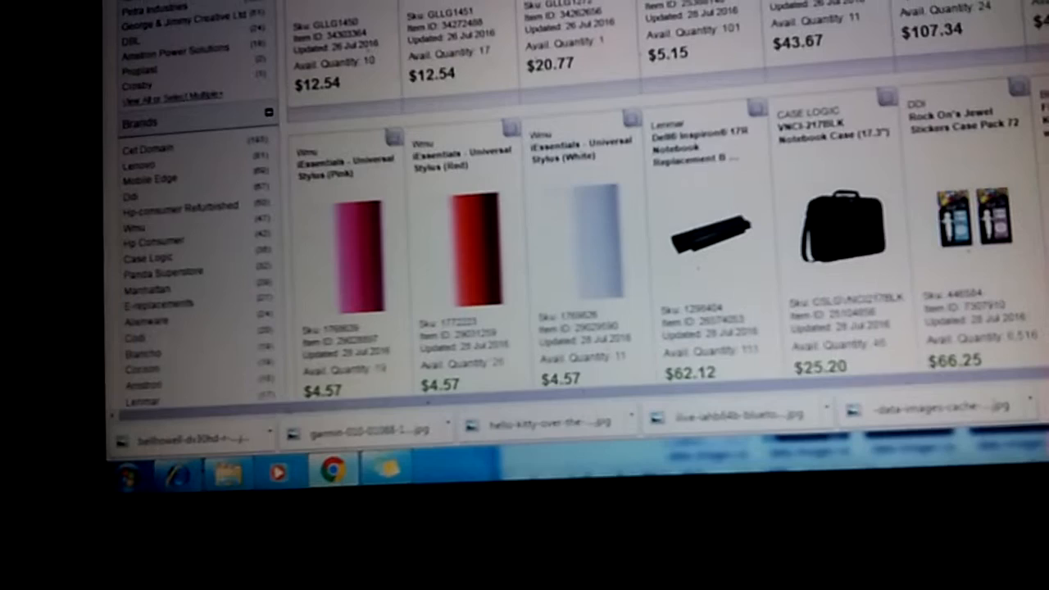
scroll(down, 3)
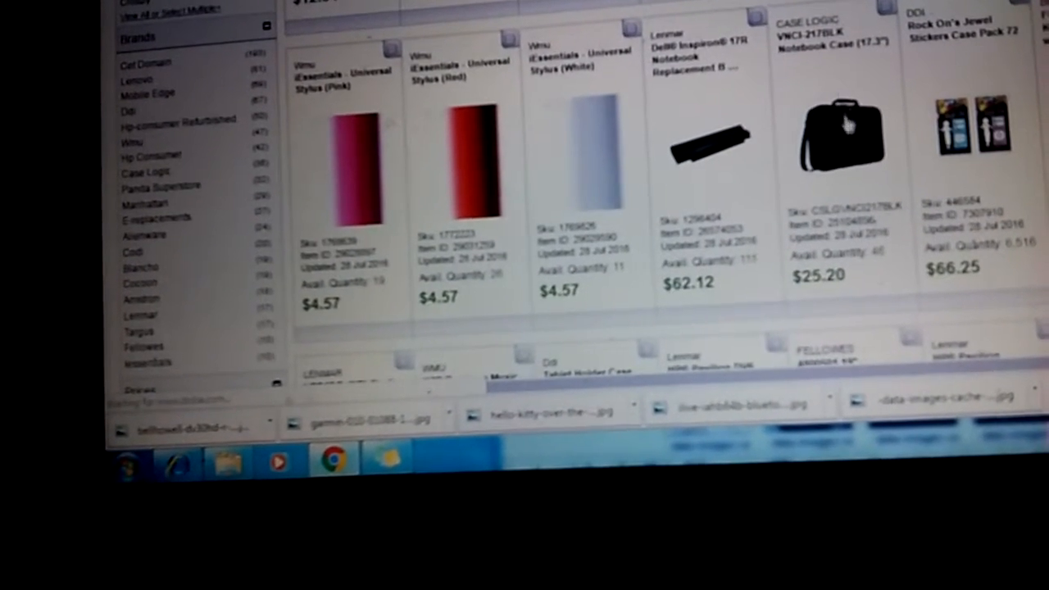
View the Case Logic 17.3-inch notebook case ($25.20 vs $79.99 MSRP) and copy its product name.
click(836, 134)
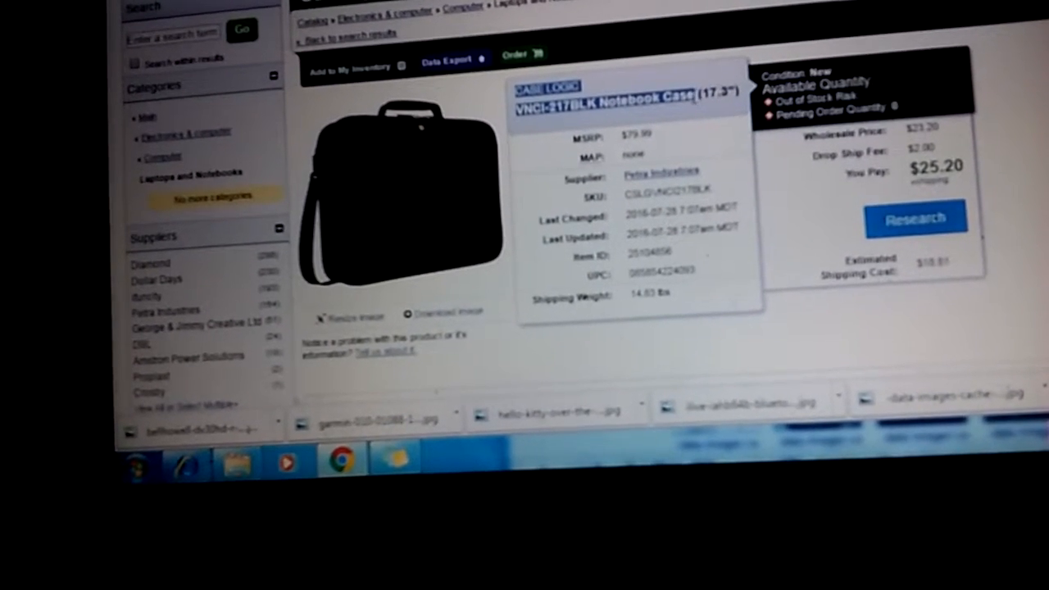
right_click(631, 98)
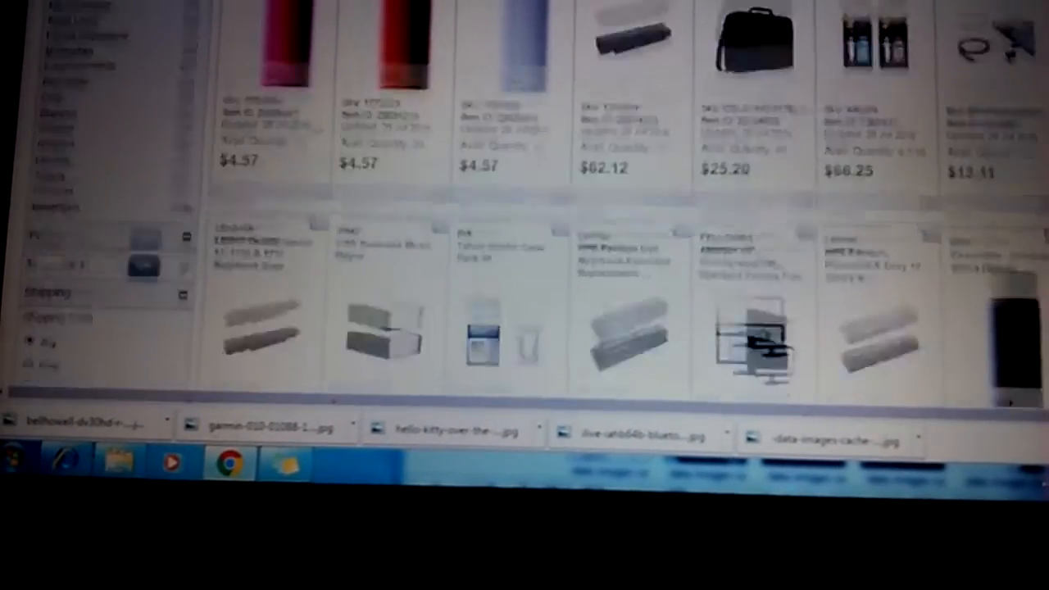
scroll(down, 3)
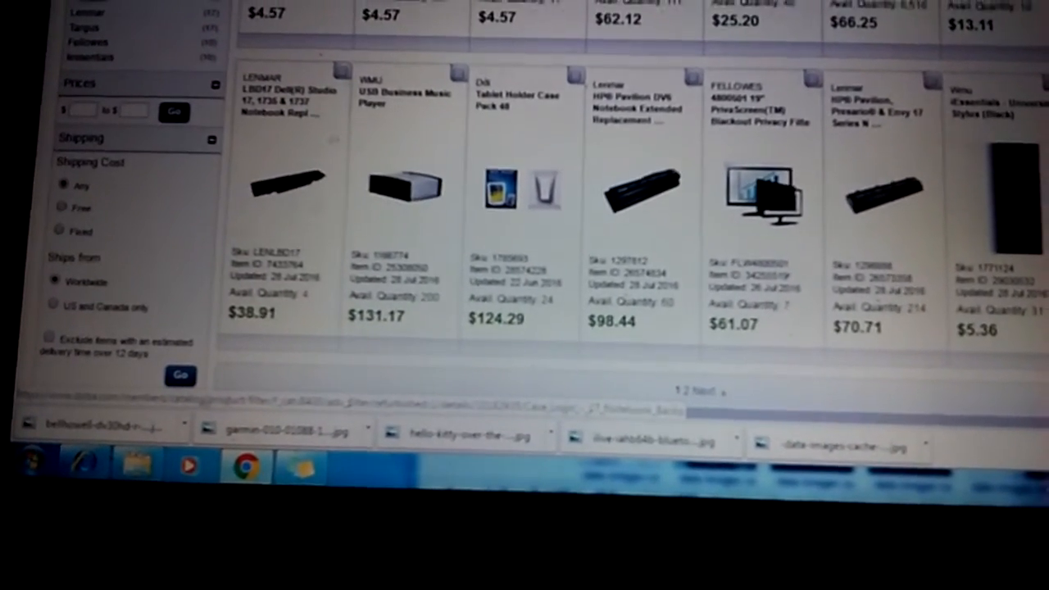
scroll(down, 3)
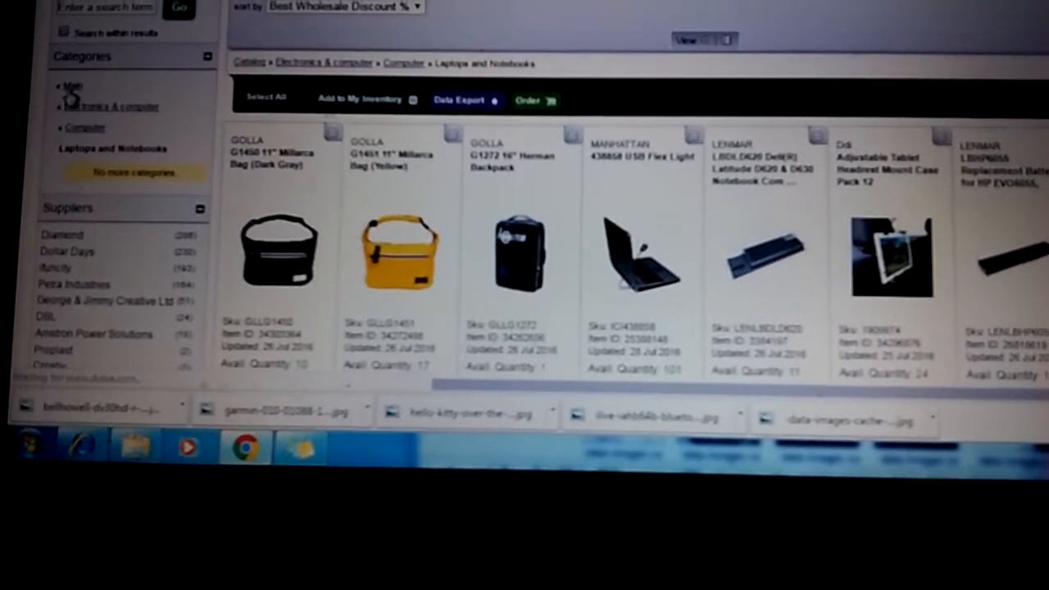
Return to Main all-category products and scroll toward the Kids, baby & toy listings.
click(72, 85)
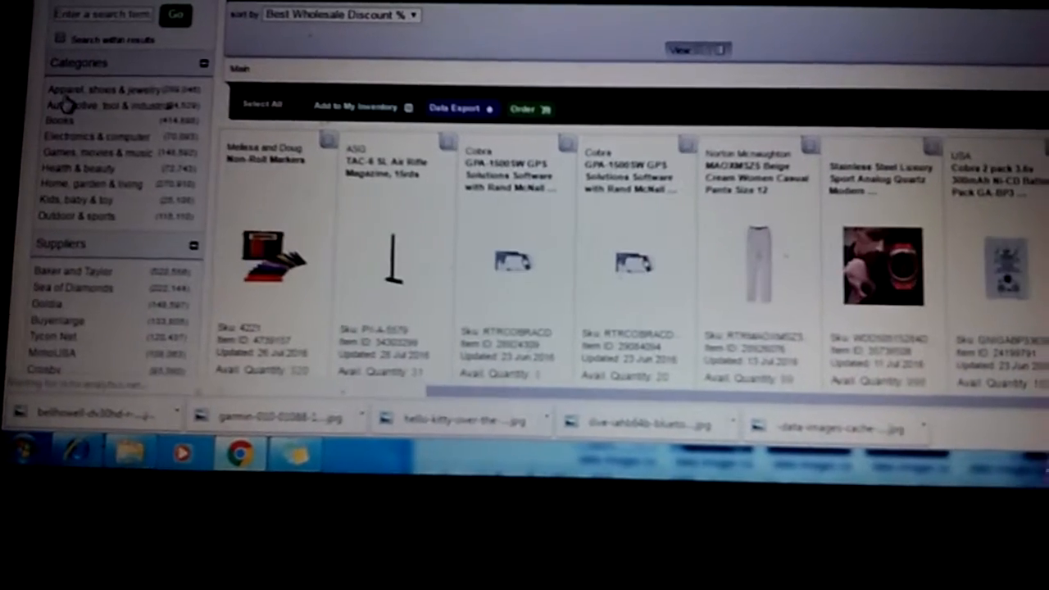
scroll(down, 3)
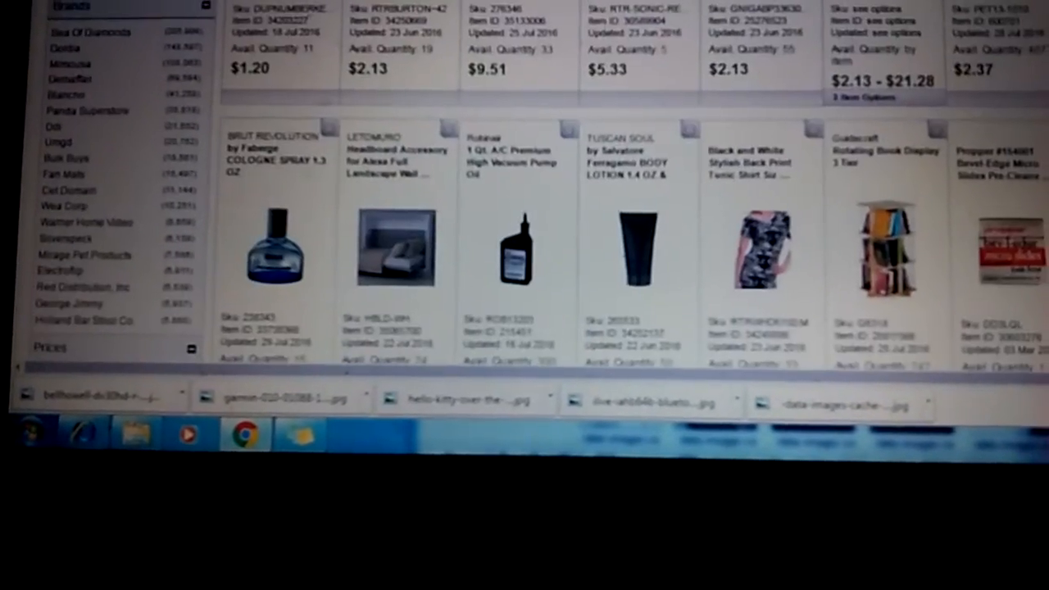
scroll(down, 3)
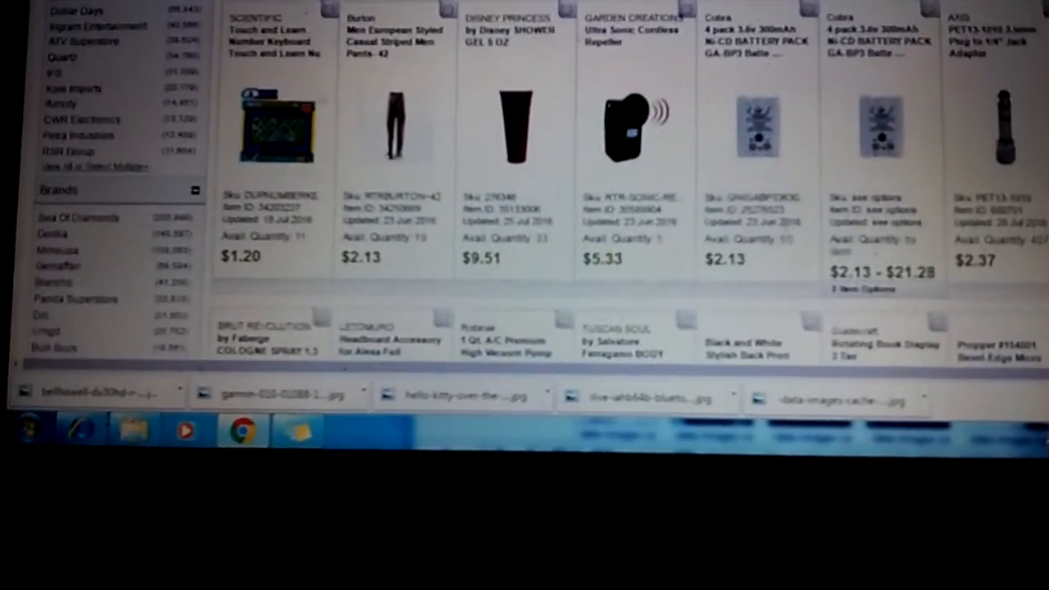
scroll(down, 3)
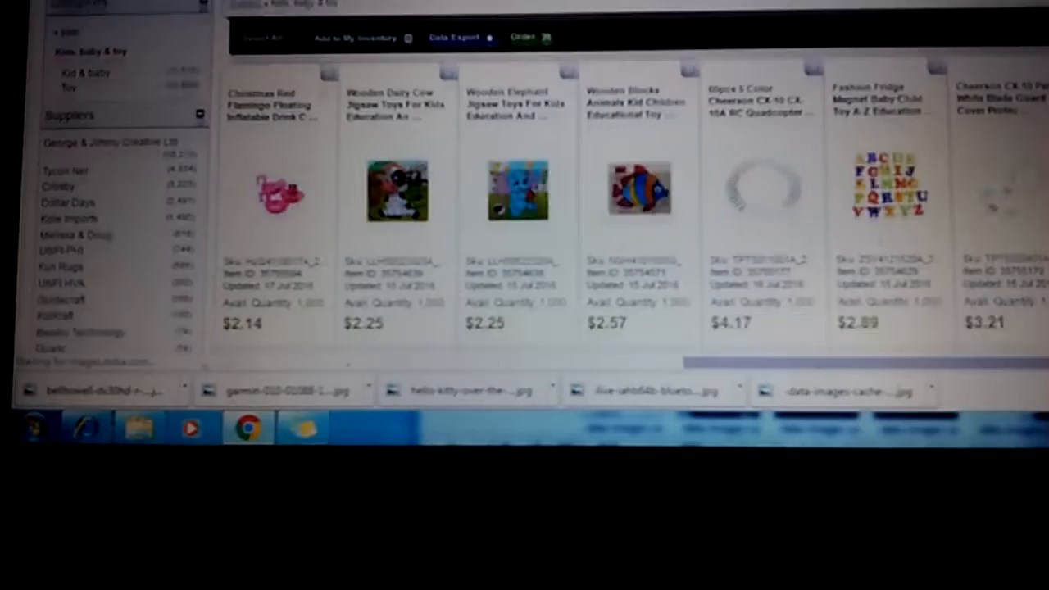
Scroll the Kids, baby & toy results reviewing wooden toys and their wholesale prices.
scroll(down, 3)
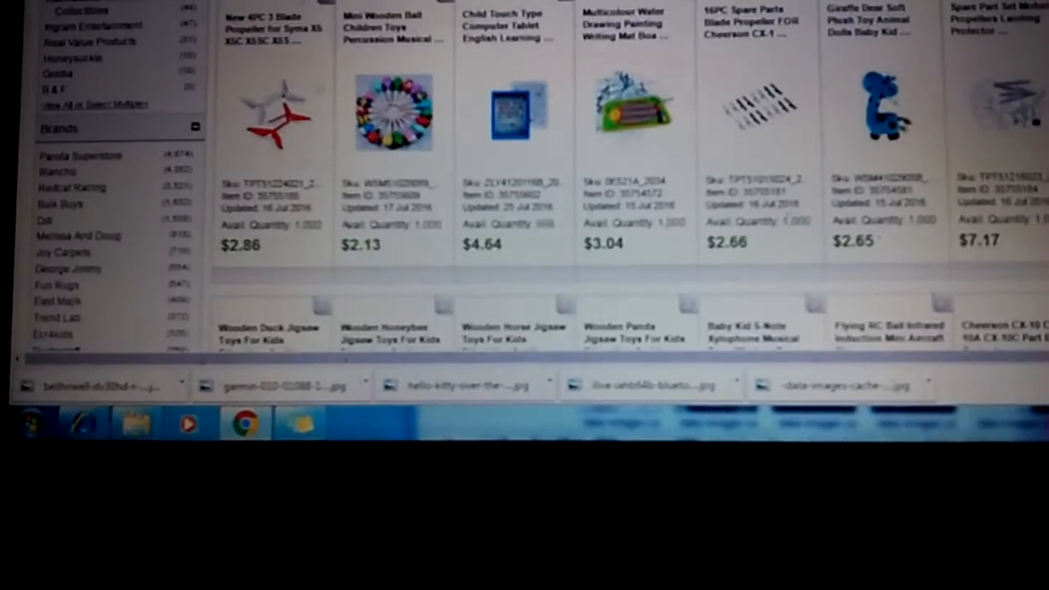
scroll(down, 3)
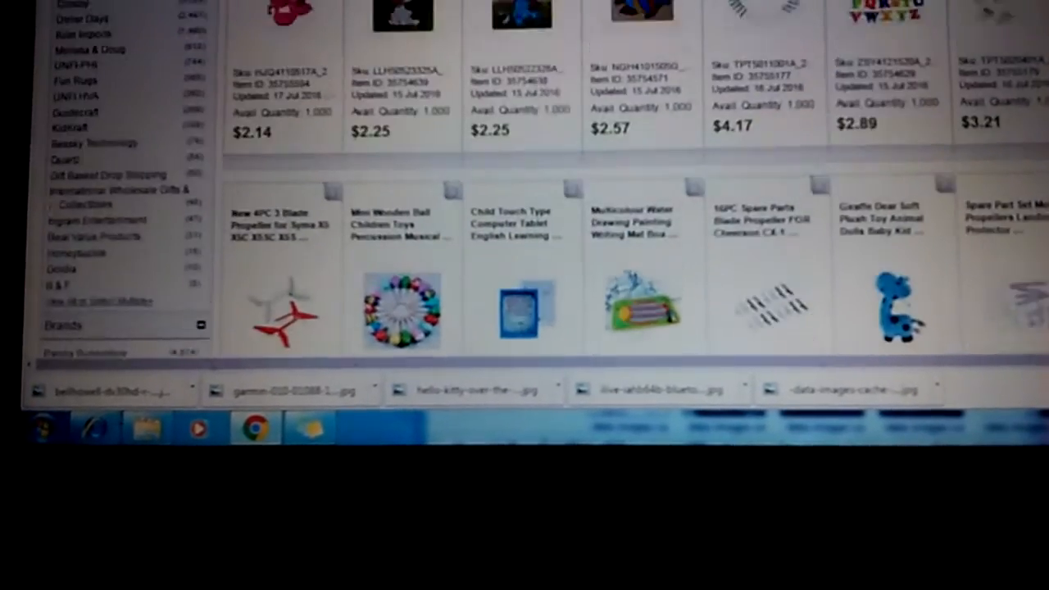
scroll(down, 3)
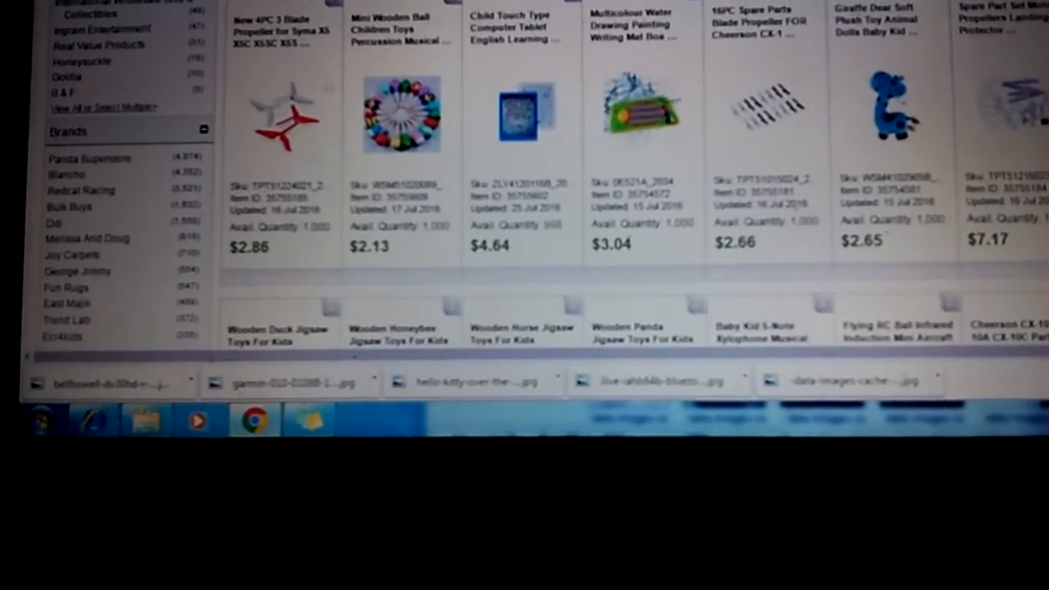
scroll(down, 3)
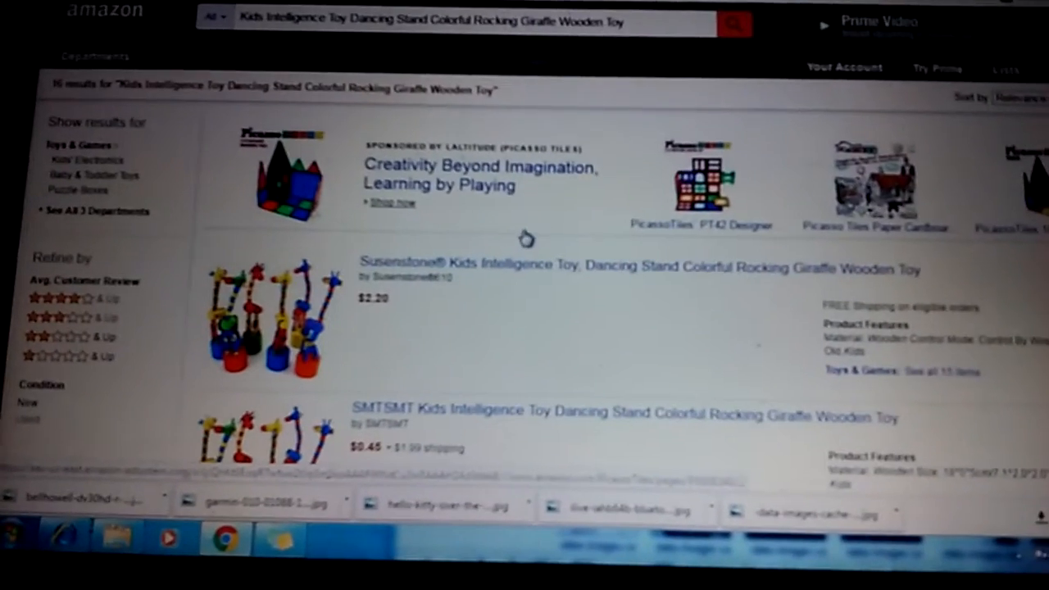
Scroll Amazon results for the rocking giraffe wooden toy priced at $2.20 and $0.45.
scroll(down, 3)
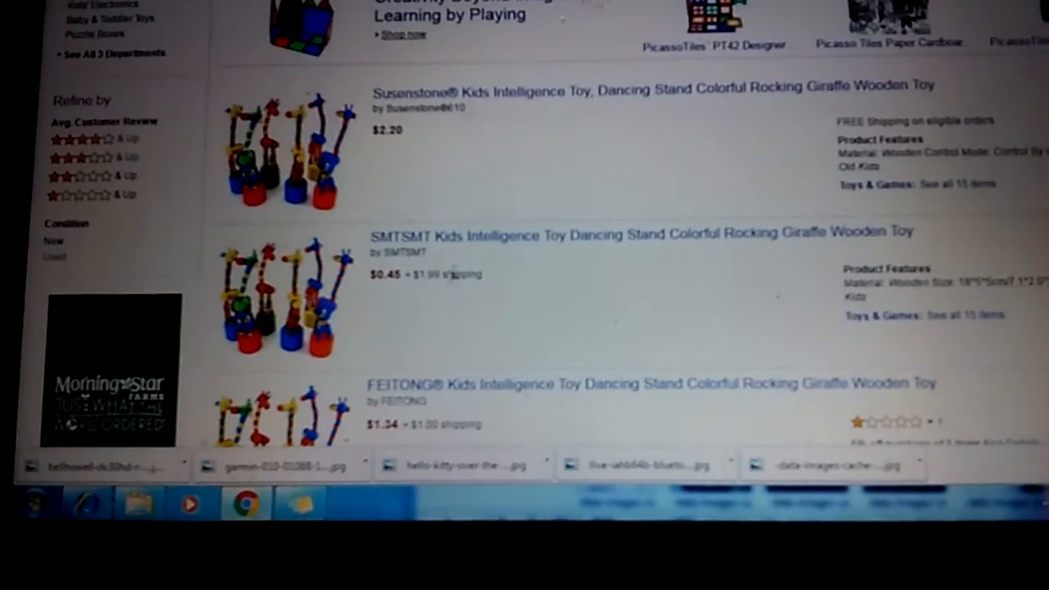
scroll(down, 3)
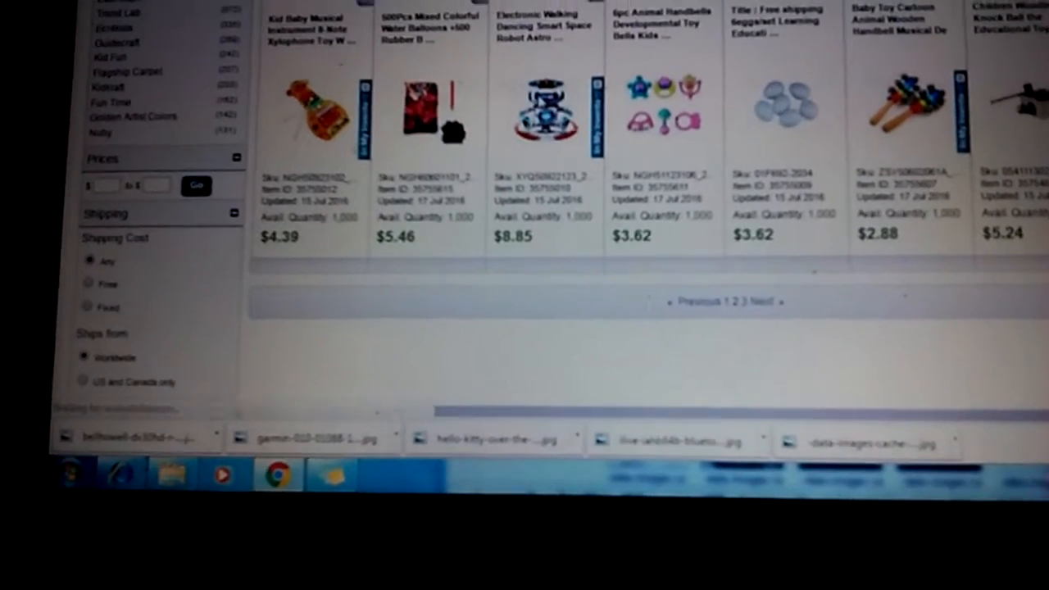
Switch back to the Doba tab showing the Kids Intelligence Toy giraffe results.
click(544, 115)
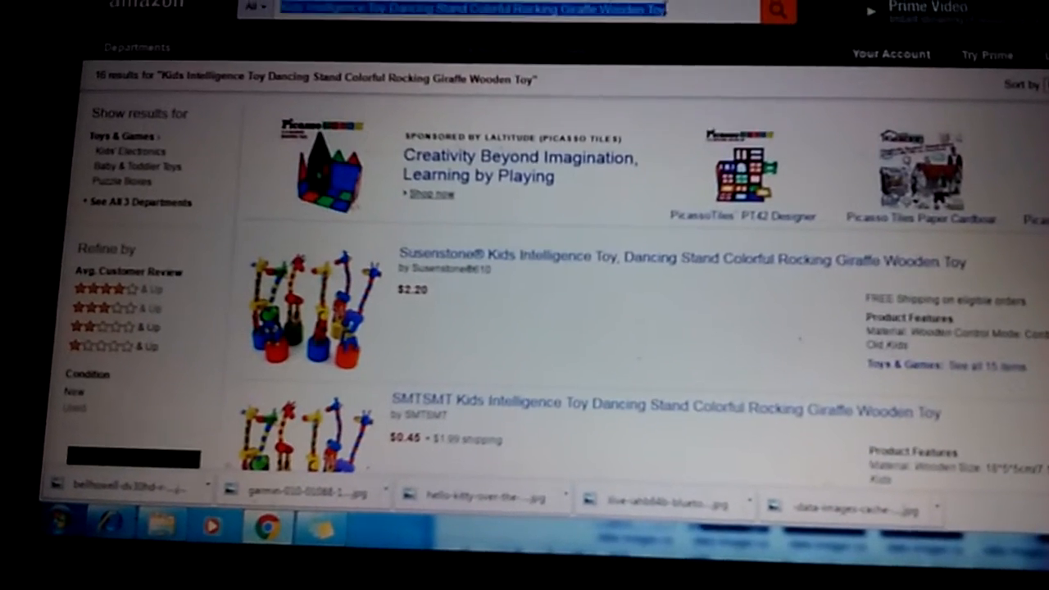
Search Amazon for the Electronic Walking Dancing Space Robot Astronaut toy and review its $11.78–$12.99 listings.
right_click(472, 10)
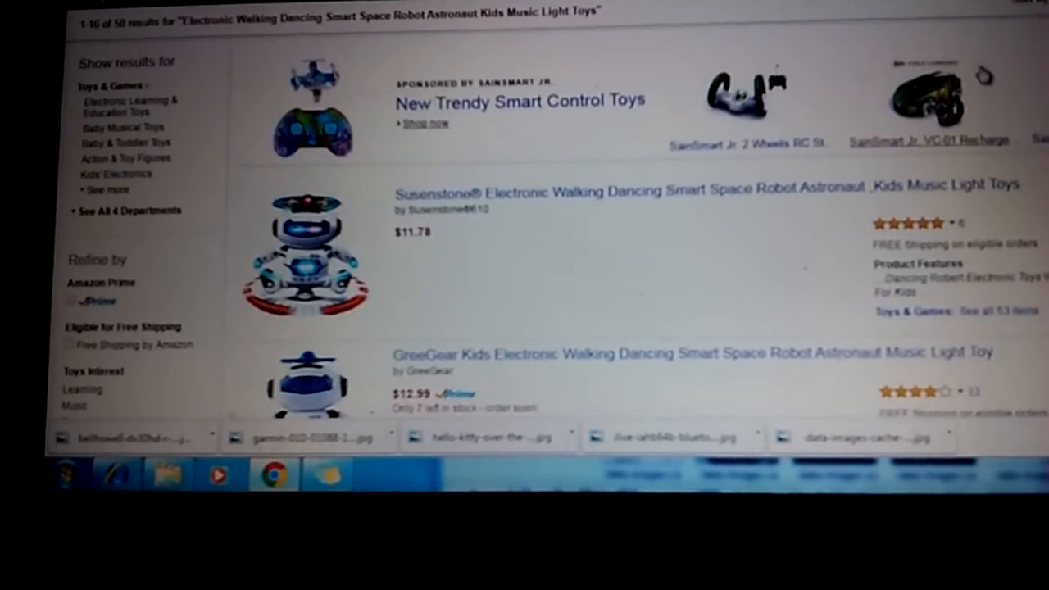
scroll(down, 3)
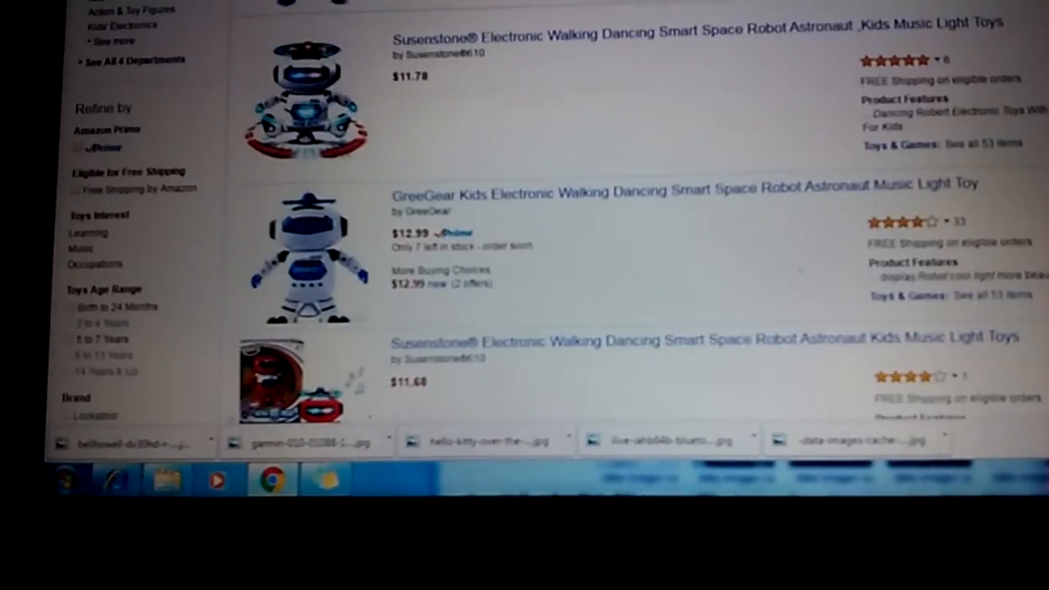
scroll(up, 3)
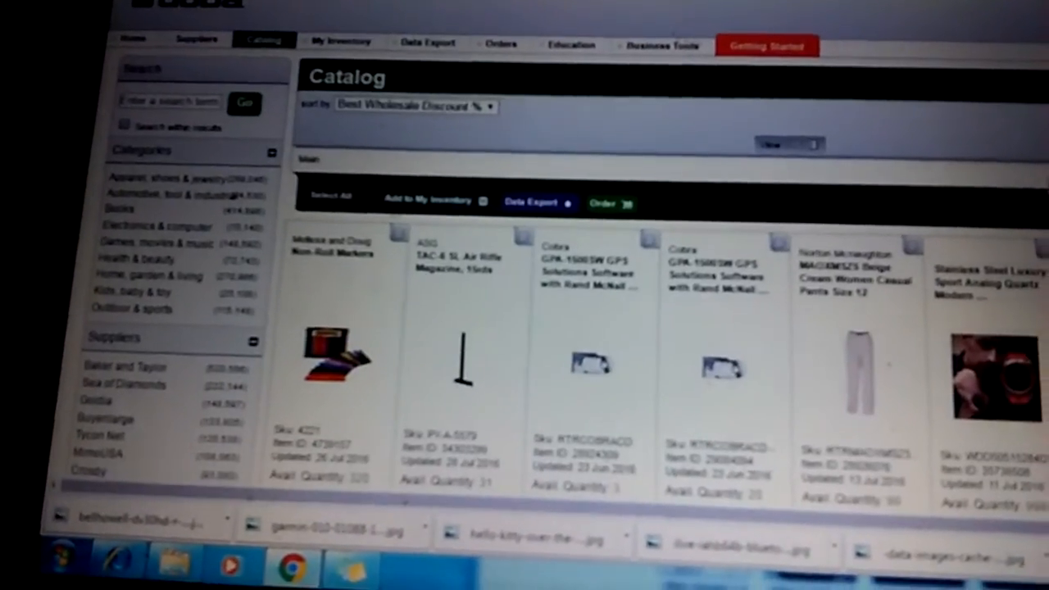
Browse the Video games catalog grid of consoles, controllers and accessories with their wholesale prices.
scroll(down, 3)
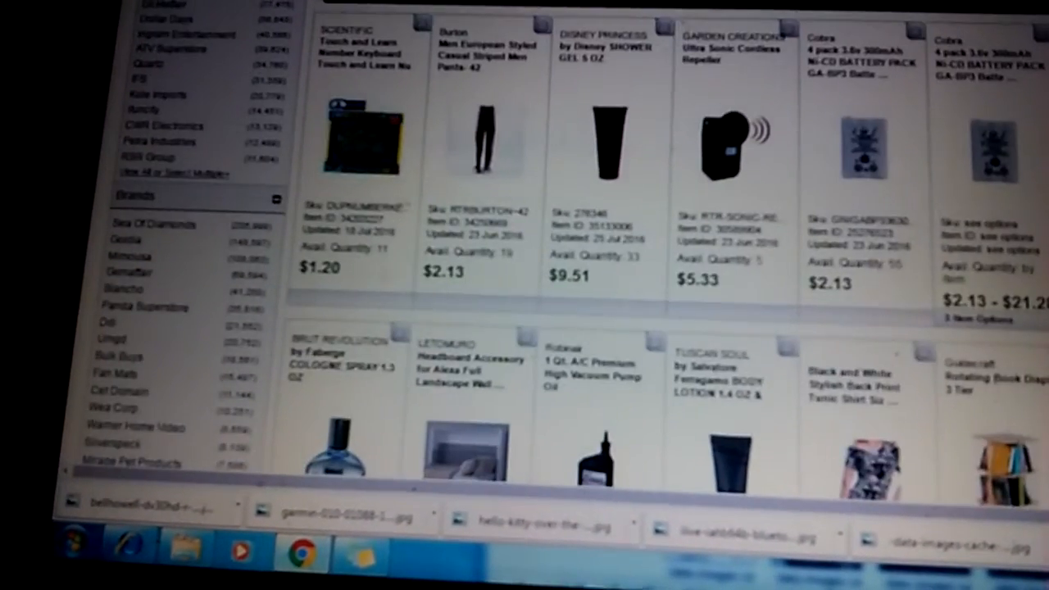
scroll(down, 3)
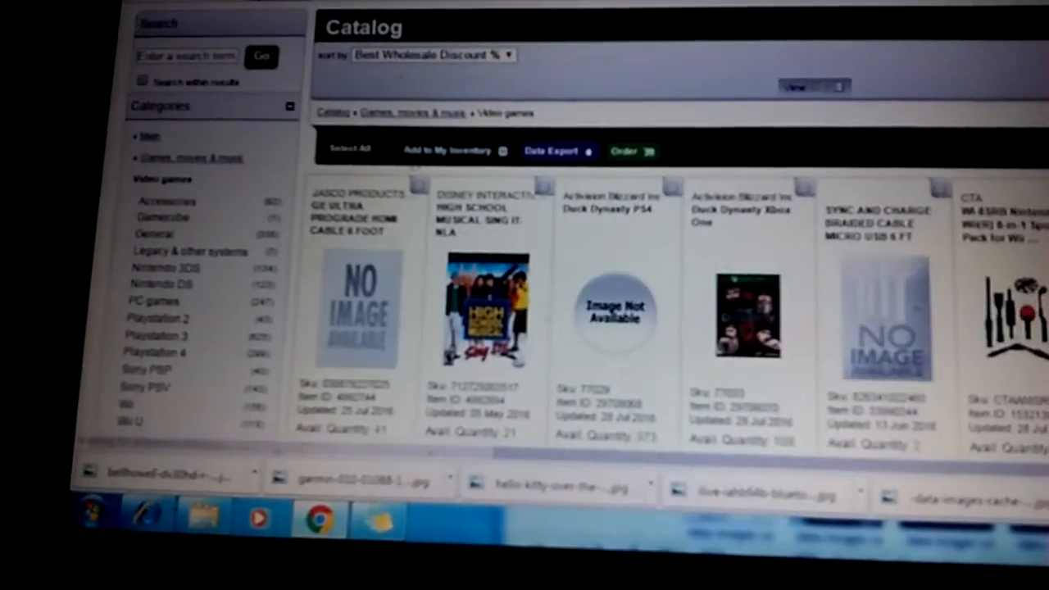
scroll(down, 3)
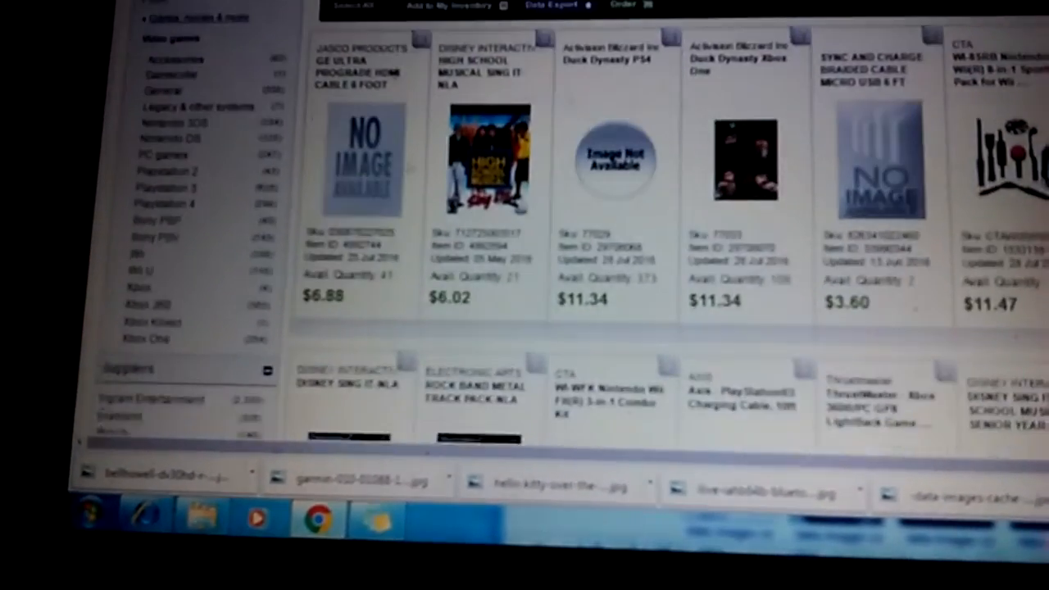
scroll(down, 3)
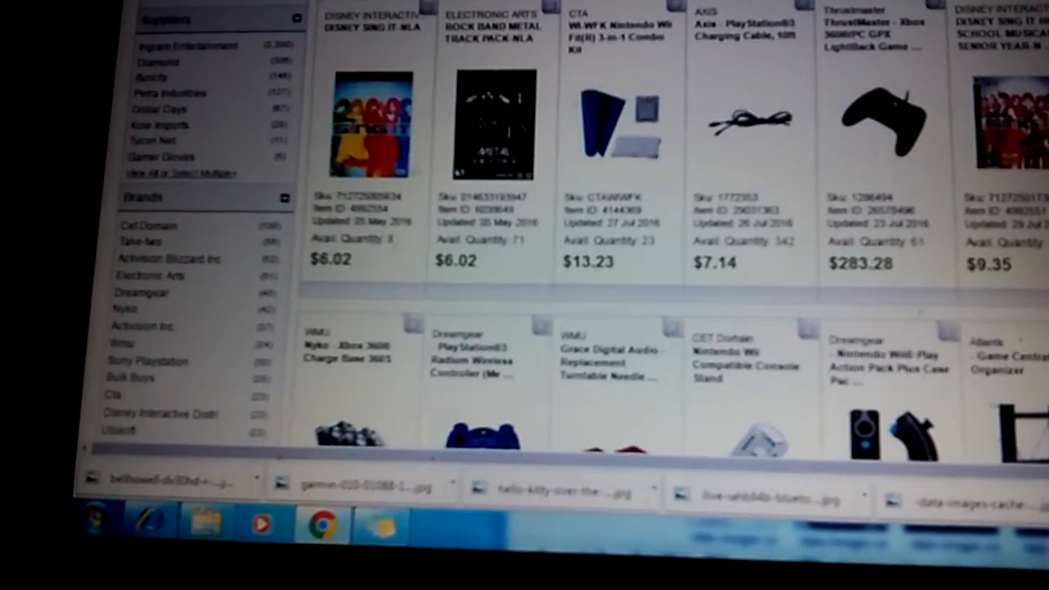
scroll(down, 3)
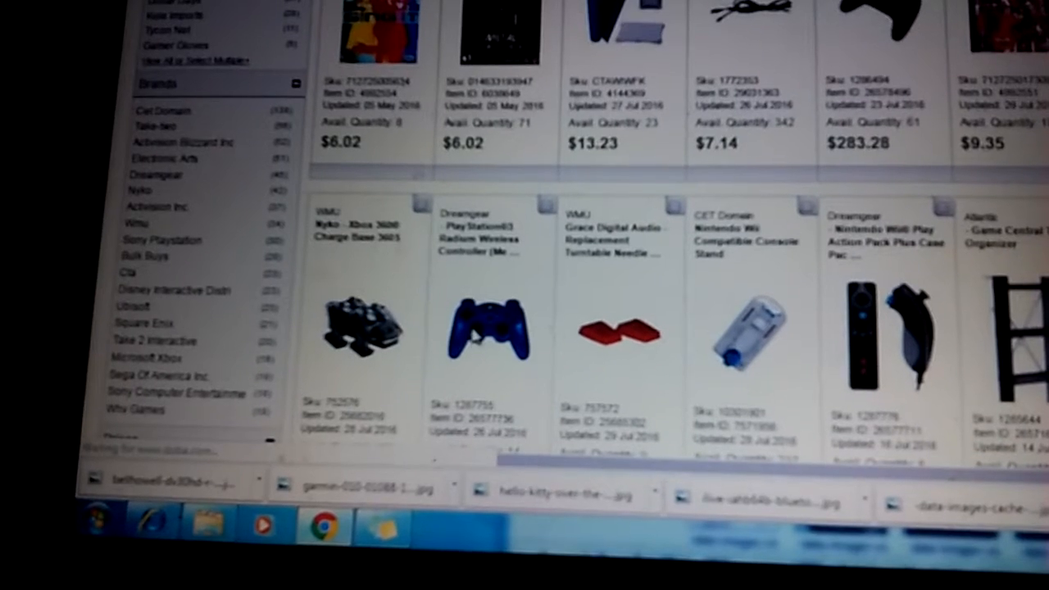
View the Dreamgear PlayStation3 Radium Wireless Controller case pack at $118.04 and copy its name.
click(488, 328)
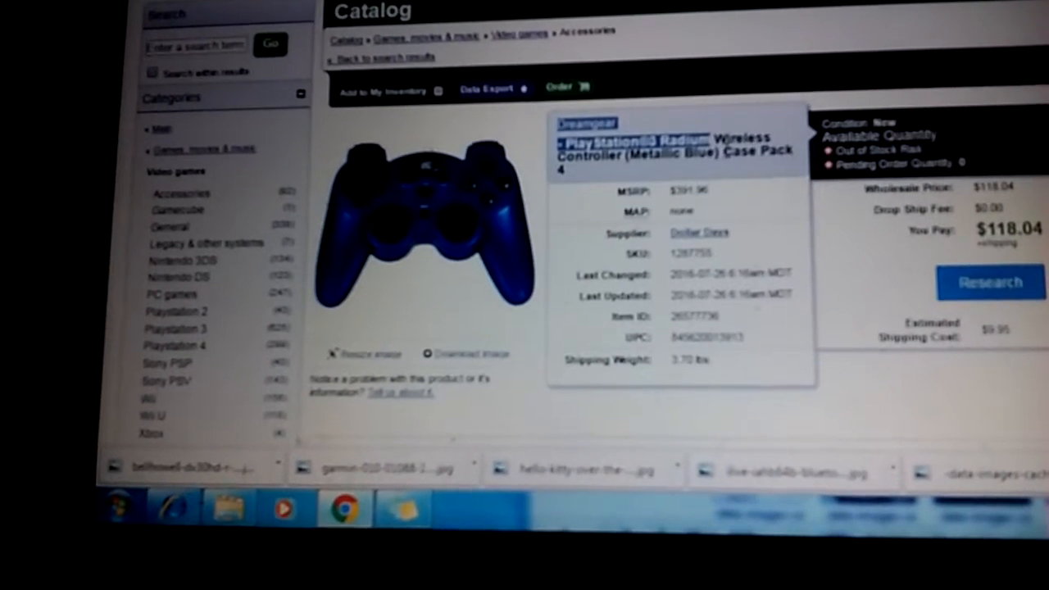
right_click(702, 144)
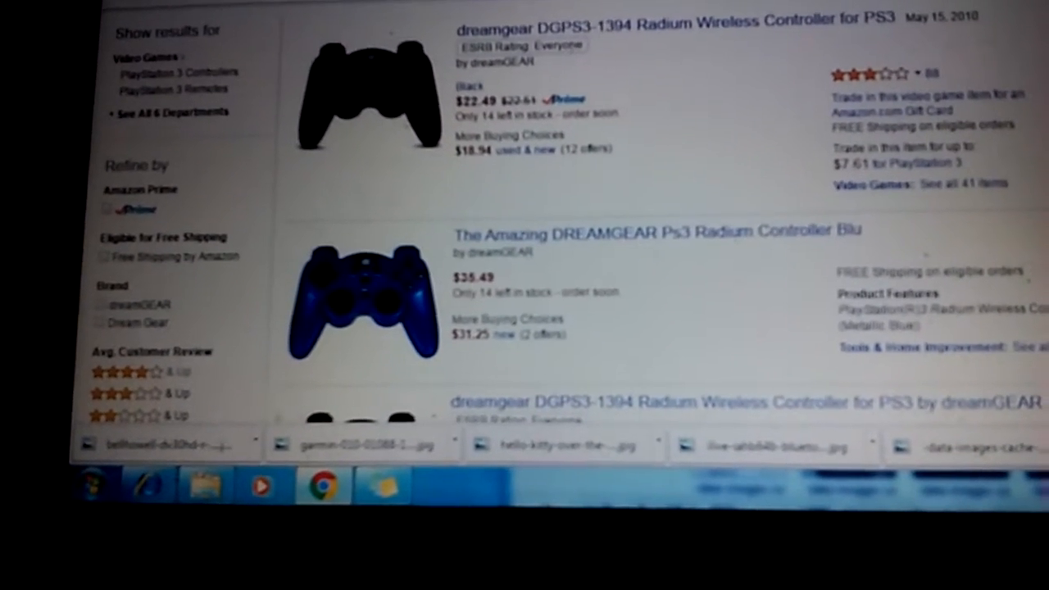
Review Amazon's Dreamgear PS3 Radium controller listings priced $22.49–$38.49.
scroll(down, 3)
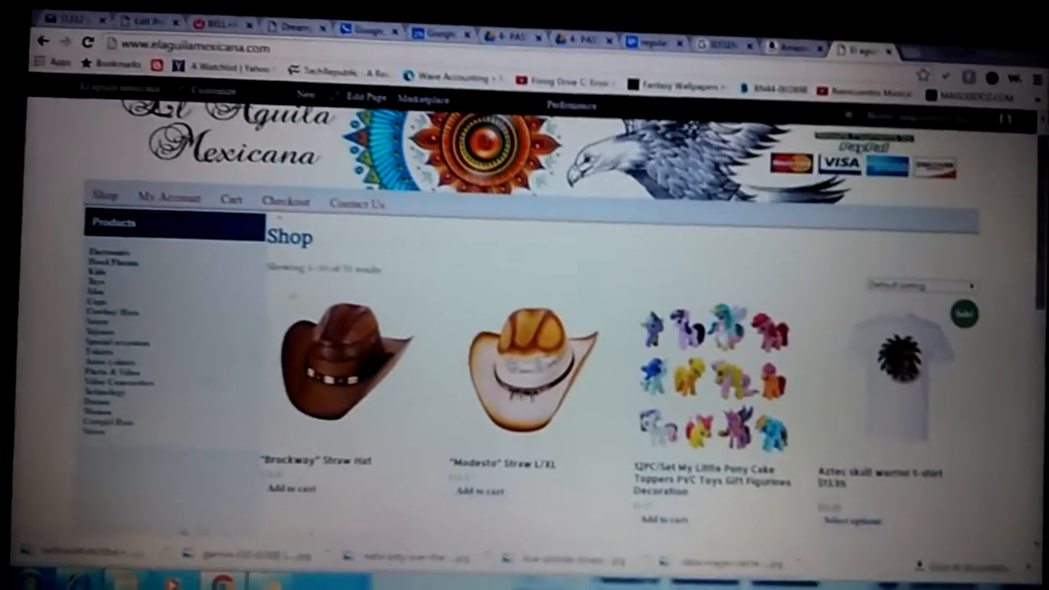
Scroll the El Aguila Mexicana shop down to the Bell+Howell camcorder among hats and t-shirts.
scroll(down, 3)
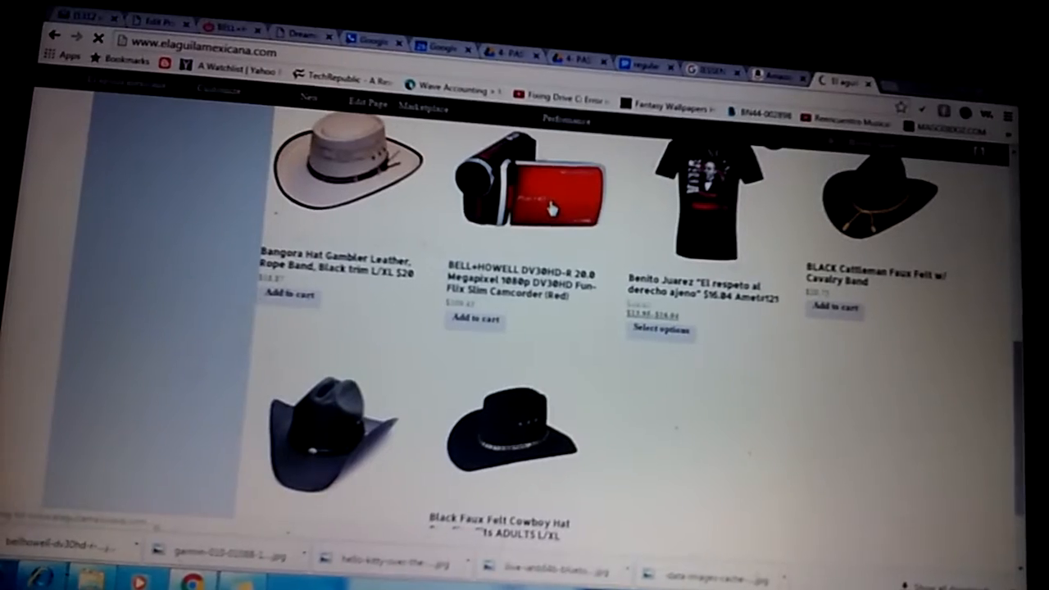
Add the Bell+Howell DV30HD-R Fun-Flix camcorder ($109.43) to the cart, bringing the total to $142.84.
click(533, 189)
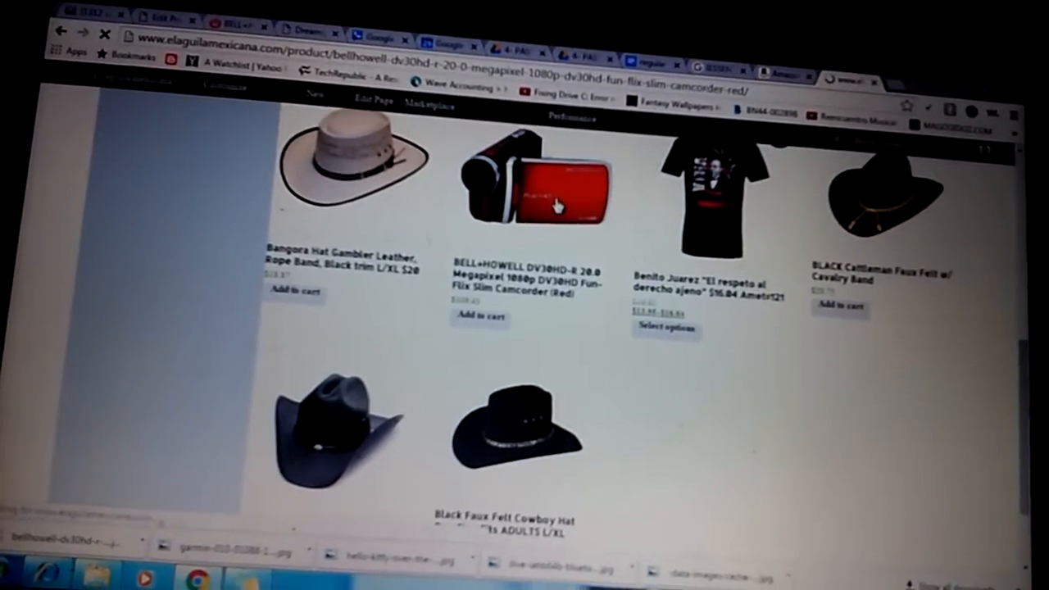
click(538, 189)
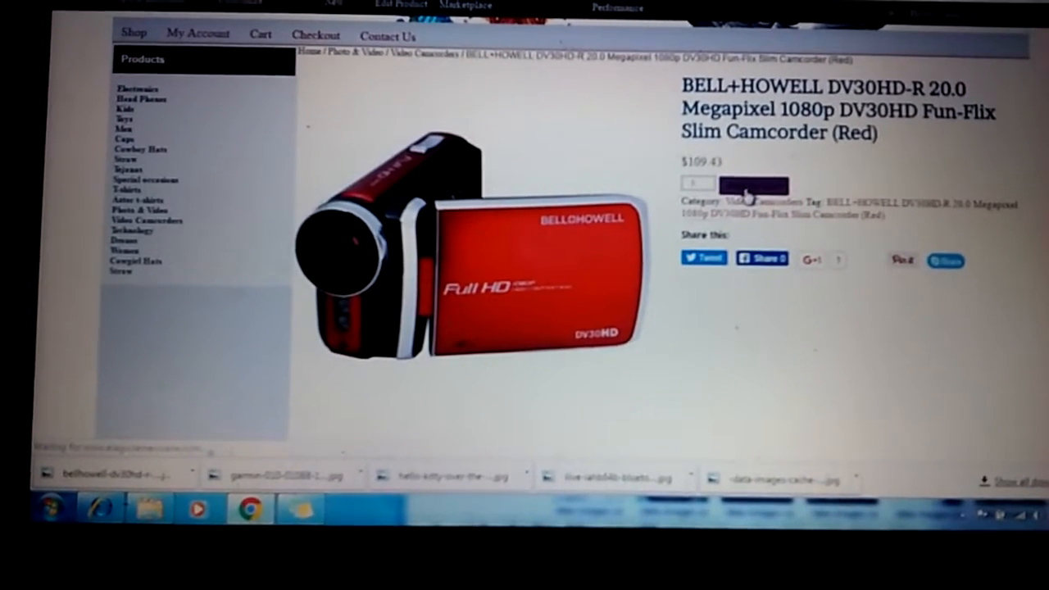
click(753, 187)
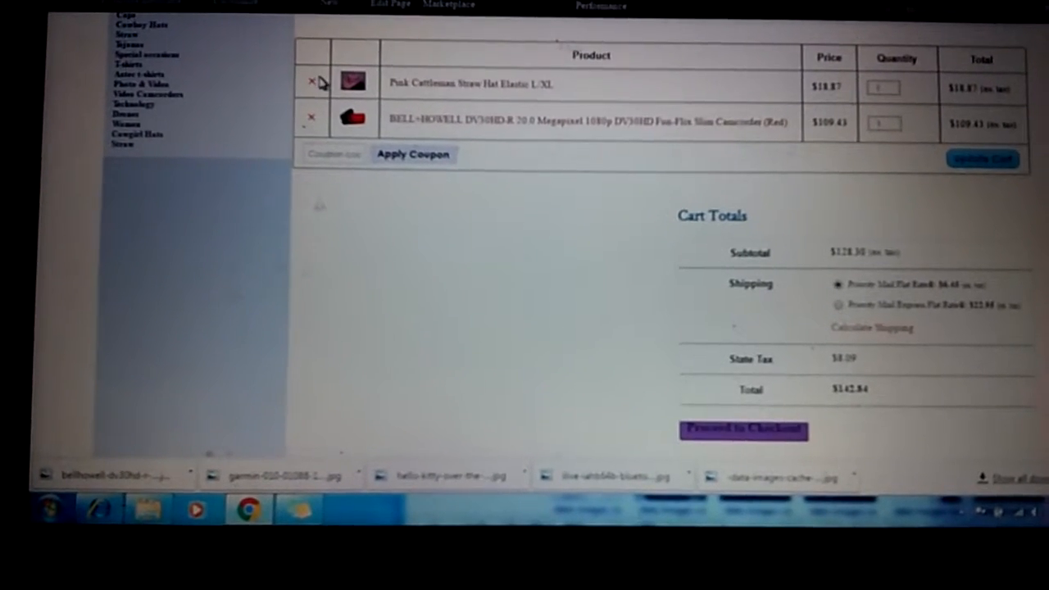
Return to the Amazon tab with the Dreamgear controller results at $22.49 and $38.49.
click(312, 81)
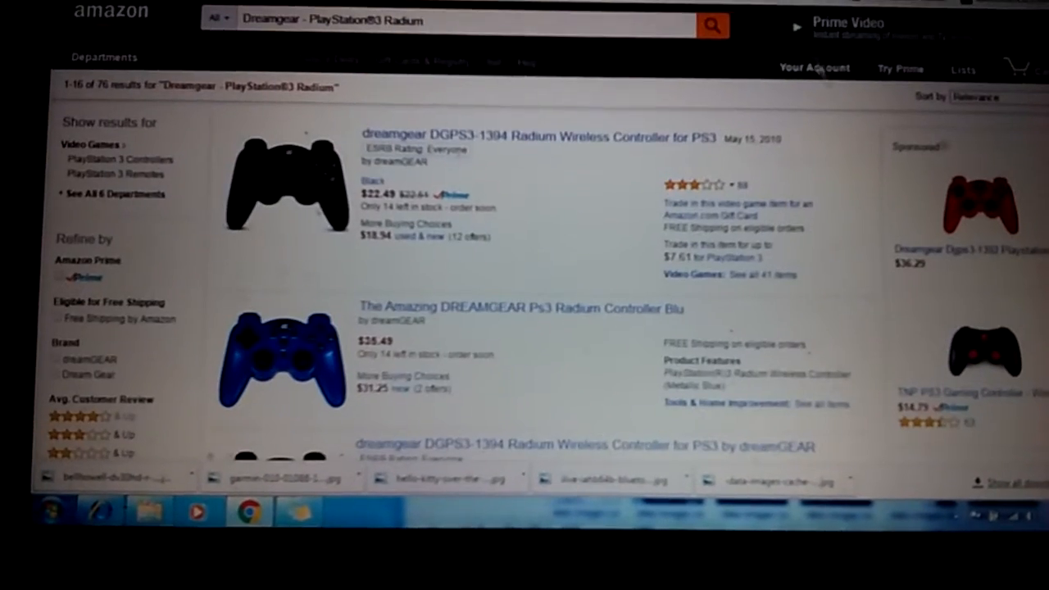
Search Amazon for the Bell+Howell DV30HD-R camcorder, showing listings at $100.99, $114.31 and $119.66.
click(450, 23)
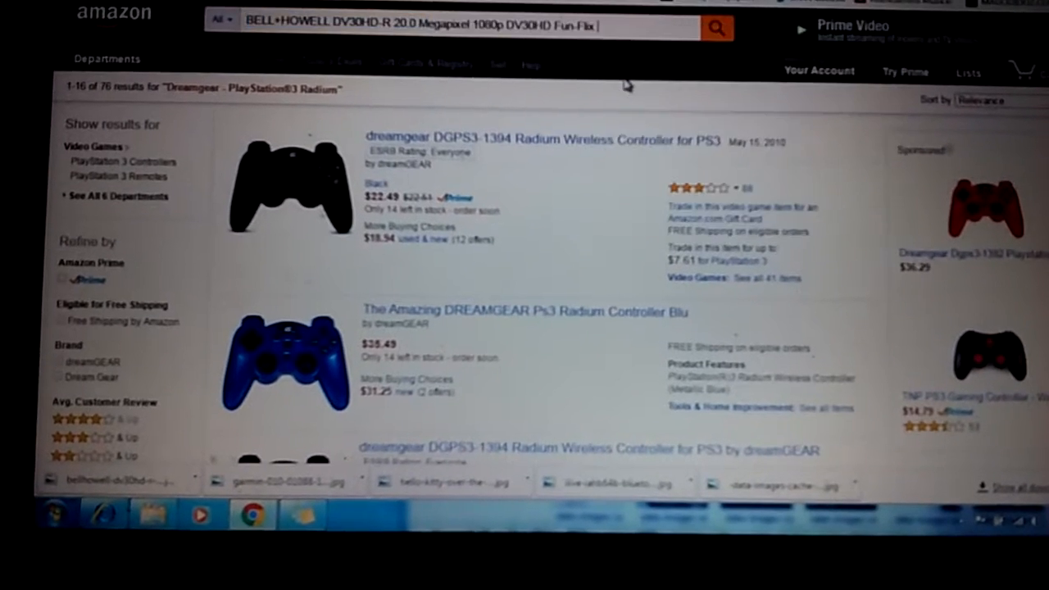
click(715, 27)
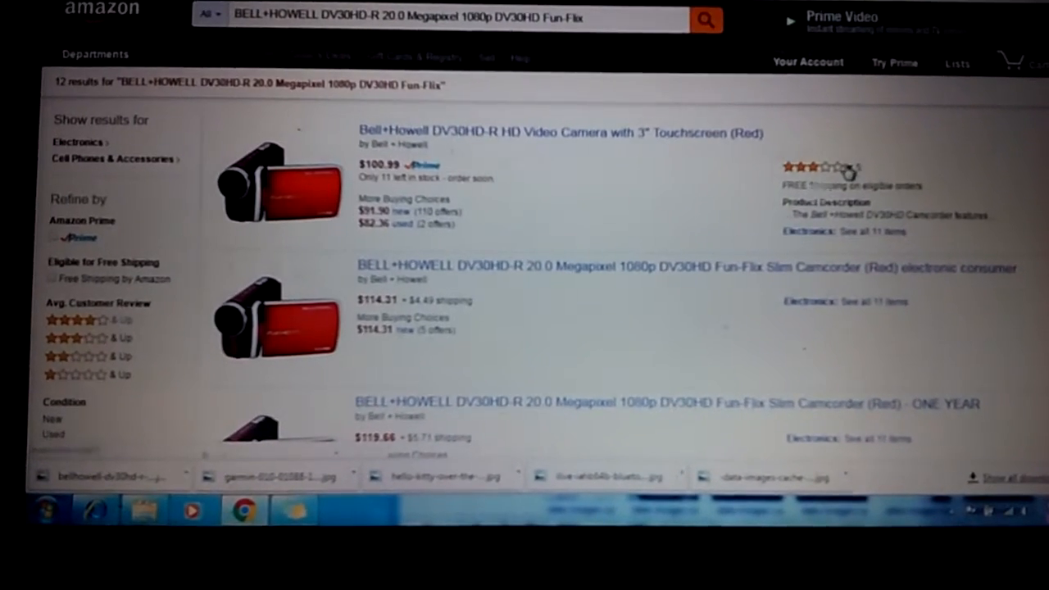
scroll(down, 3)
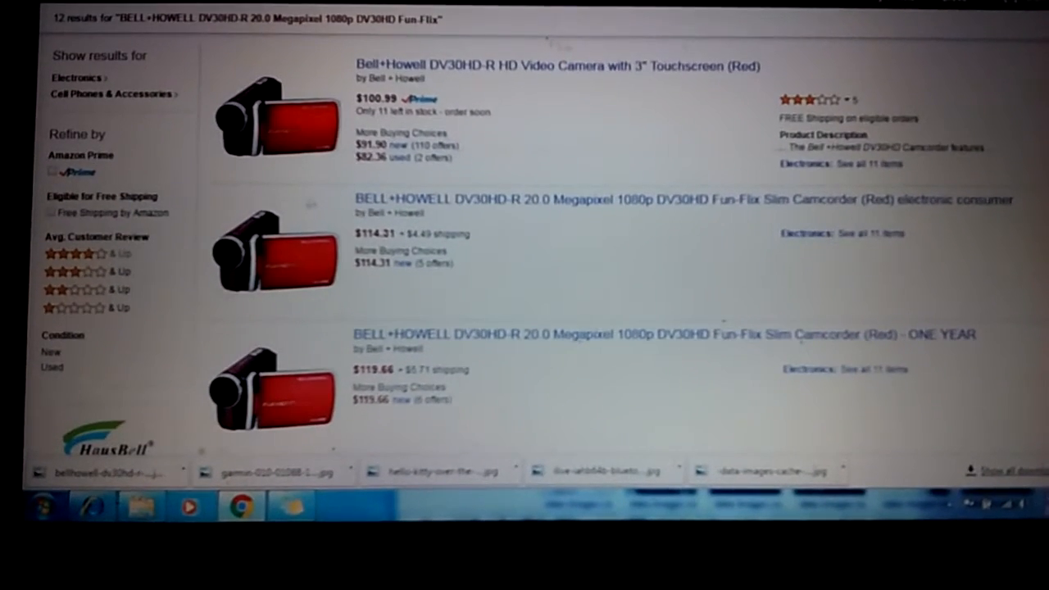